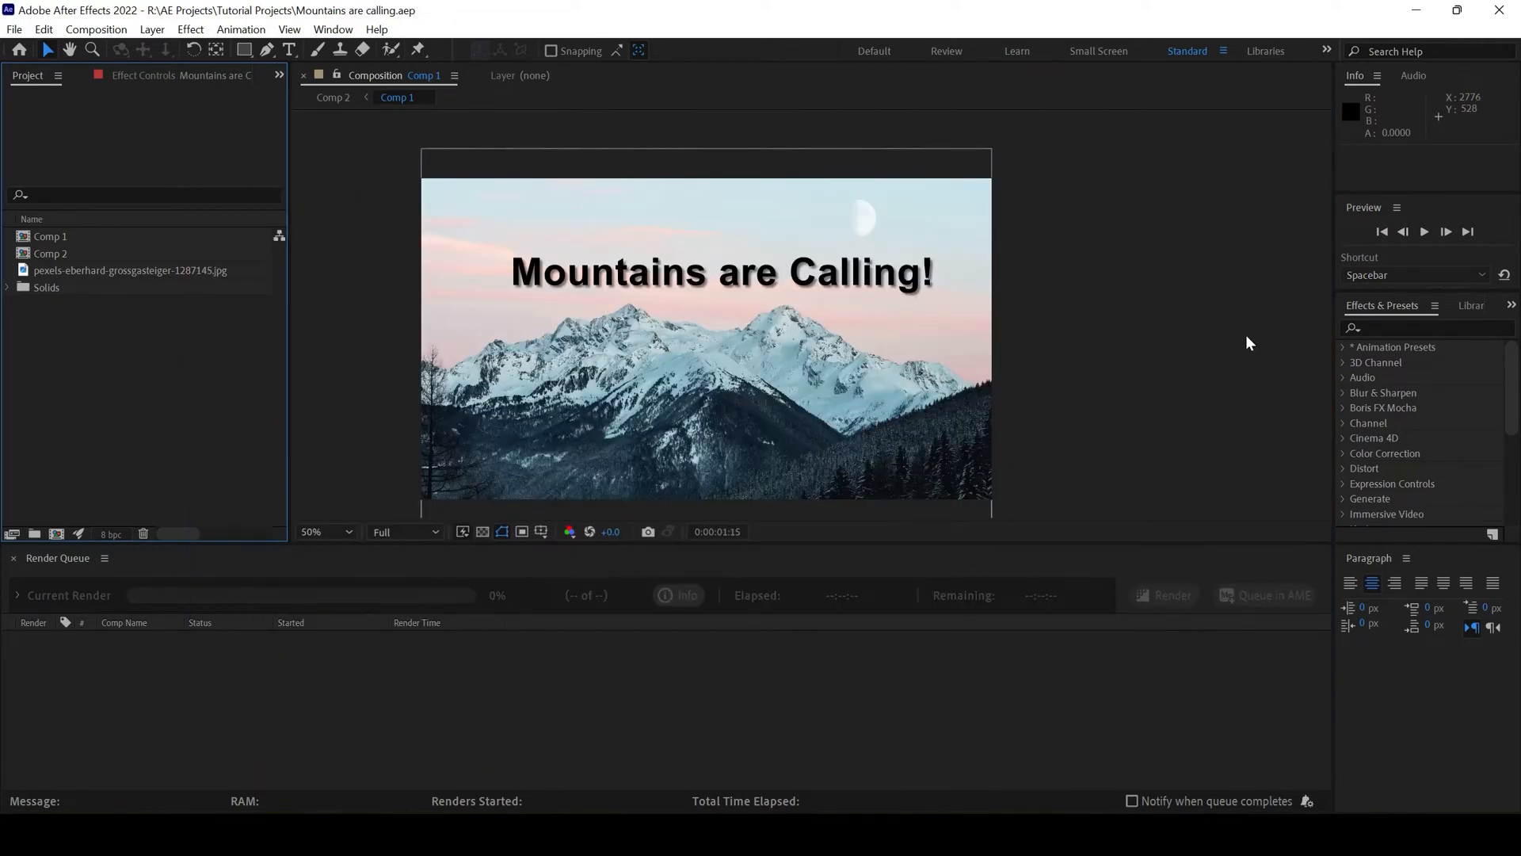
{"action": "mouse_move", "coordinate": [1222, 341]}
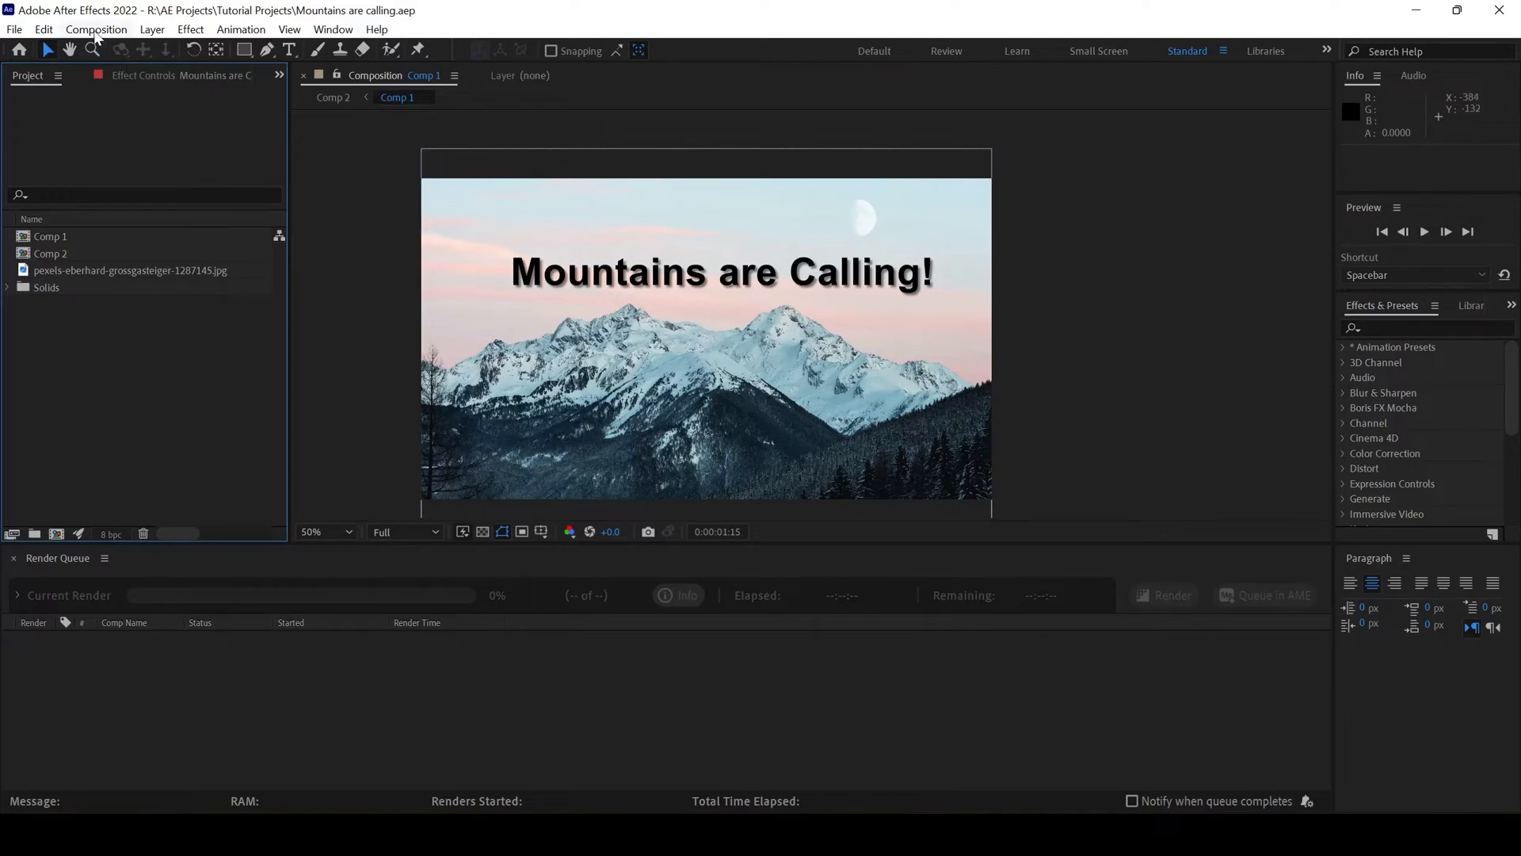
- Open the Composition menu in the menu bar
{"action": "left_click", "coordinate": [95, 30]}
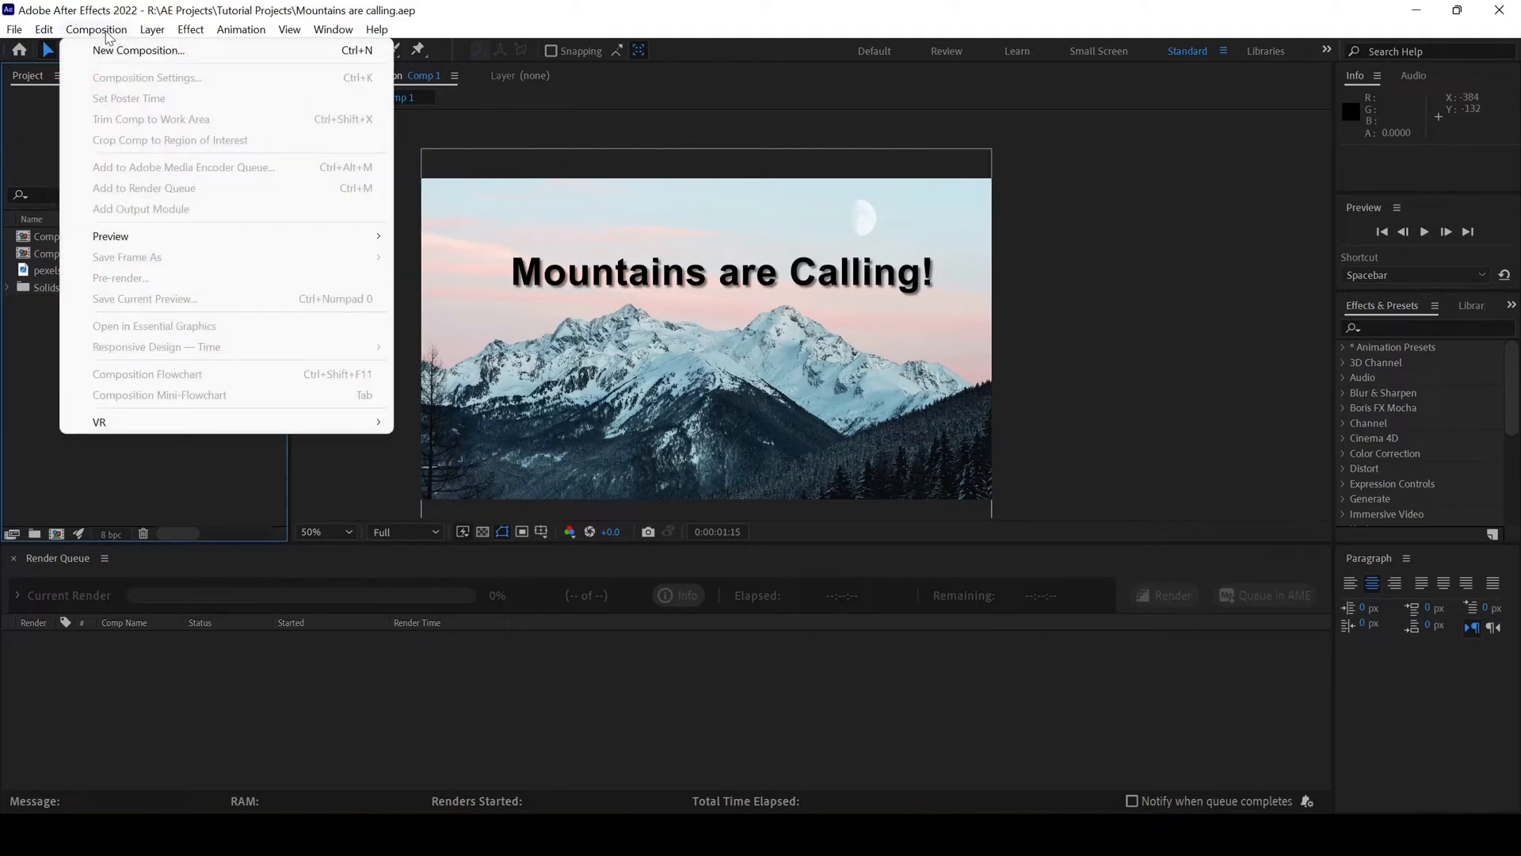
- Create a new composition named 'Mountain' at 1920x1080
{"action": "left_click", "coordinate": [138, 50]}
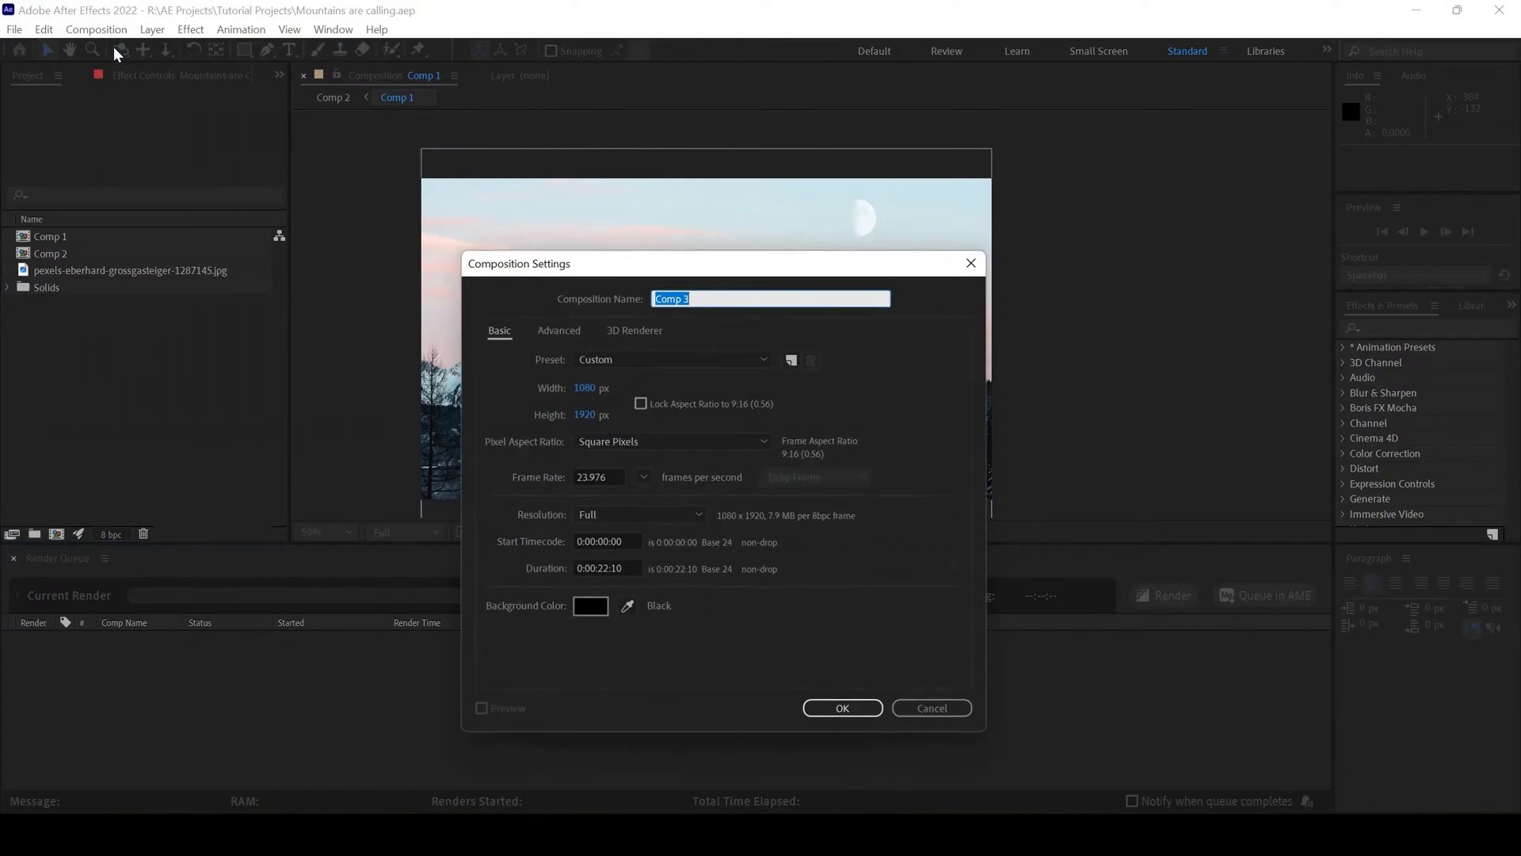
{"action": "type", "text": "Z"}
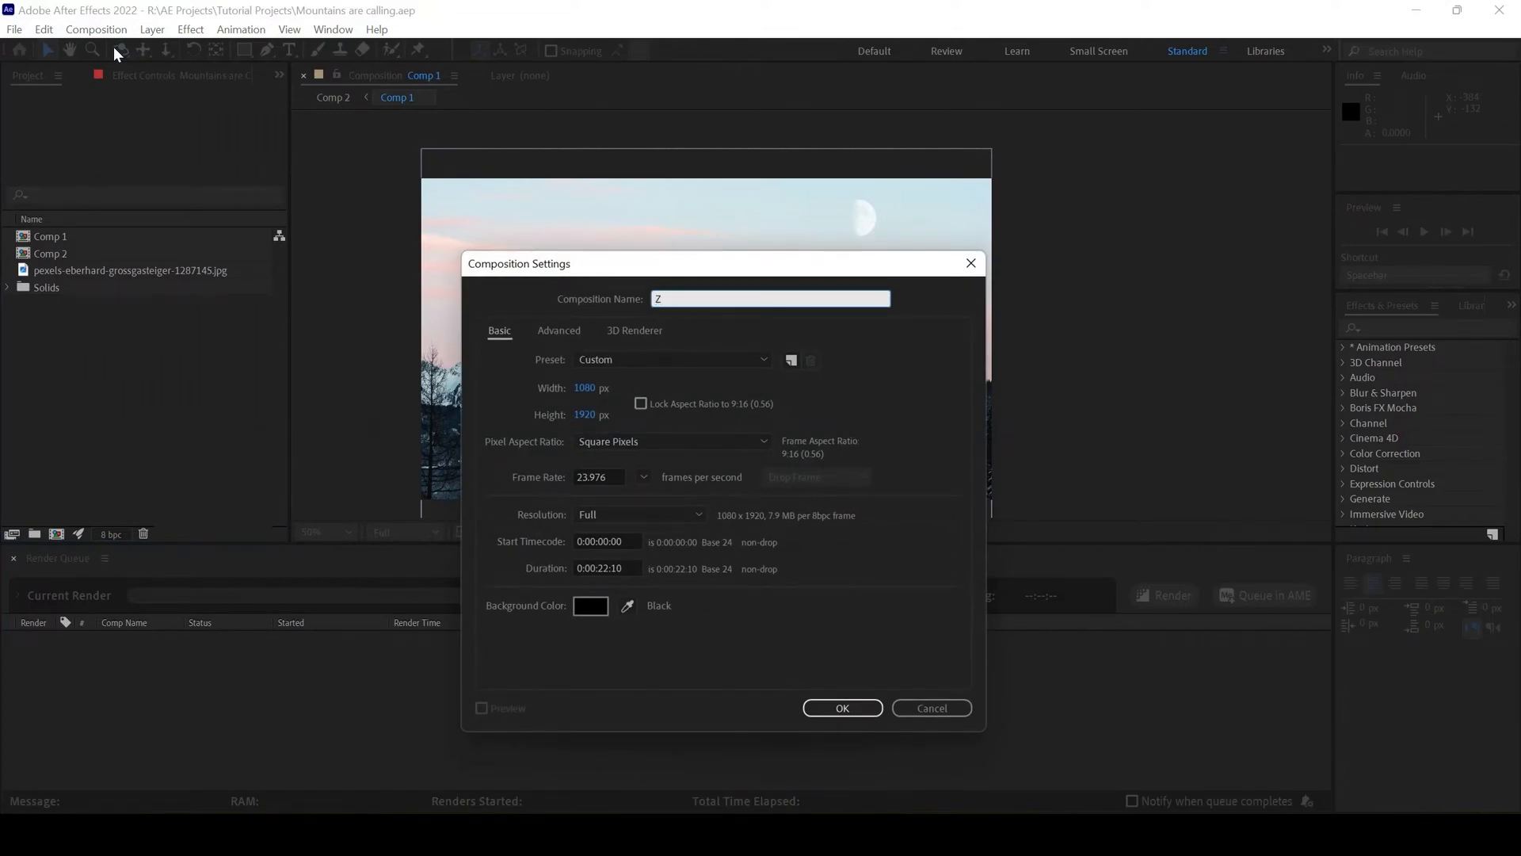
{"action": "type", "text": "Mp"}
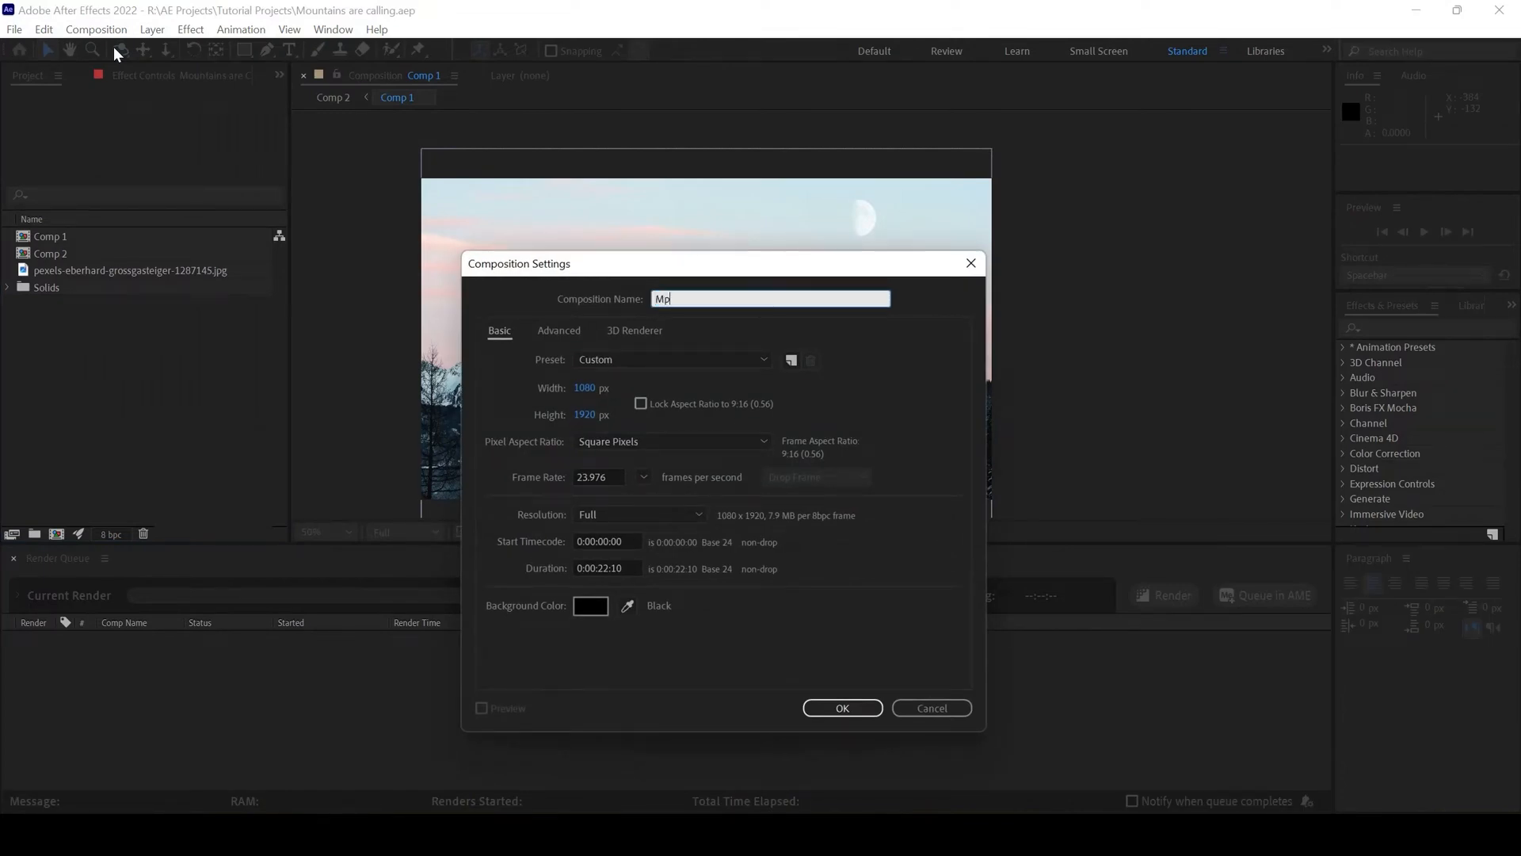
{"action": "type", "text": "ounta"}
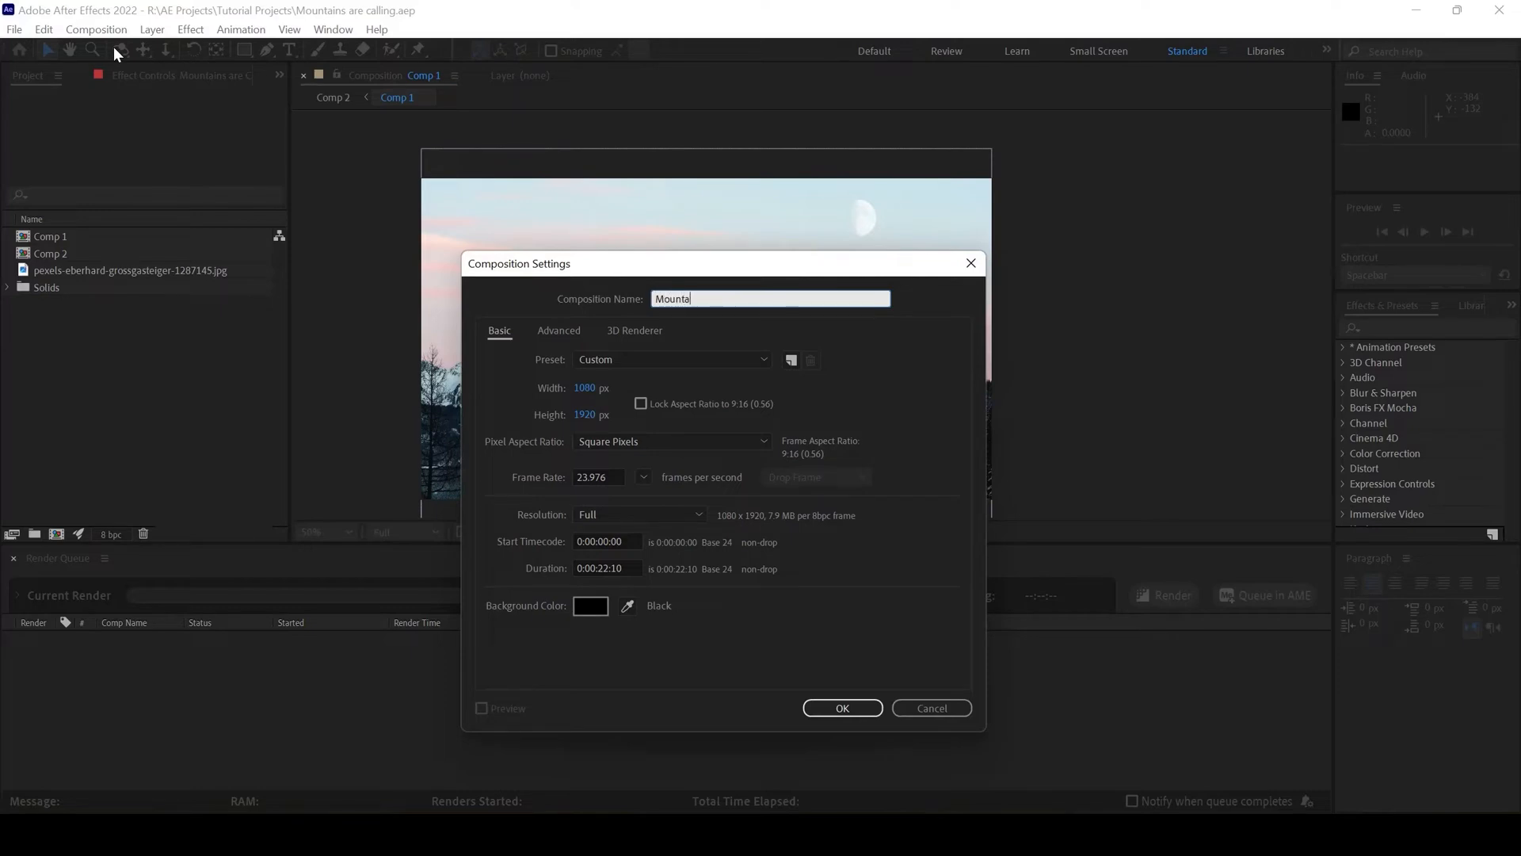
{"action": "type", "text": "in"}
{"action": "left_click", "coordinate": [600, 387]}
{"action": "type", "text": "1920"}
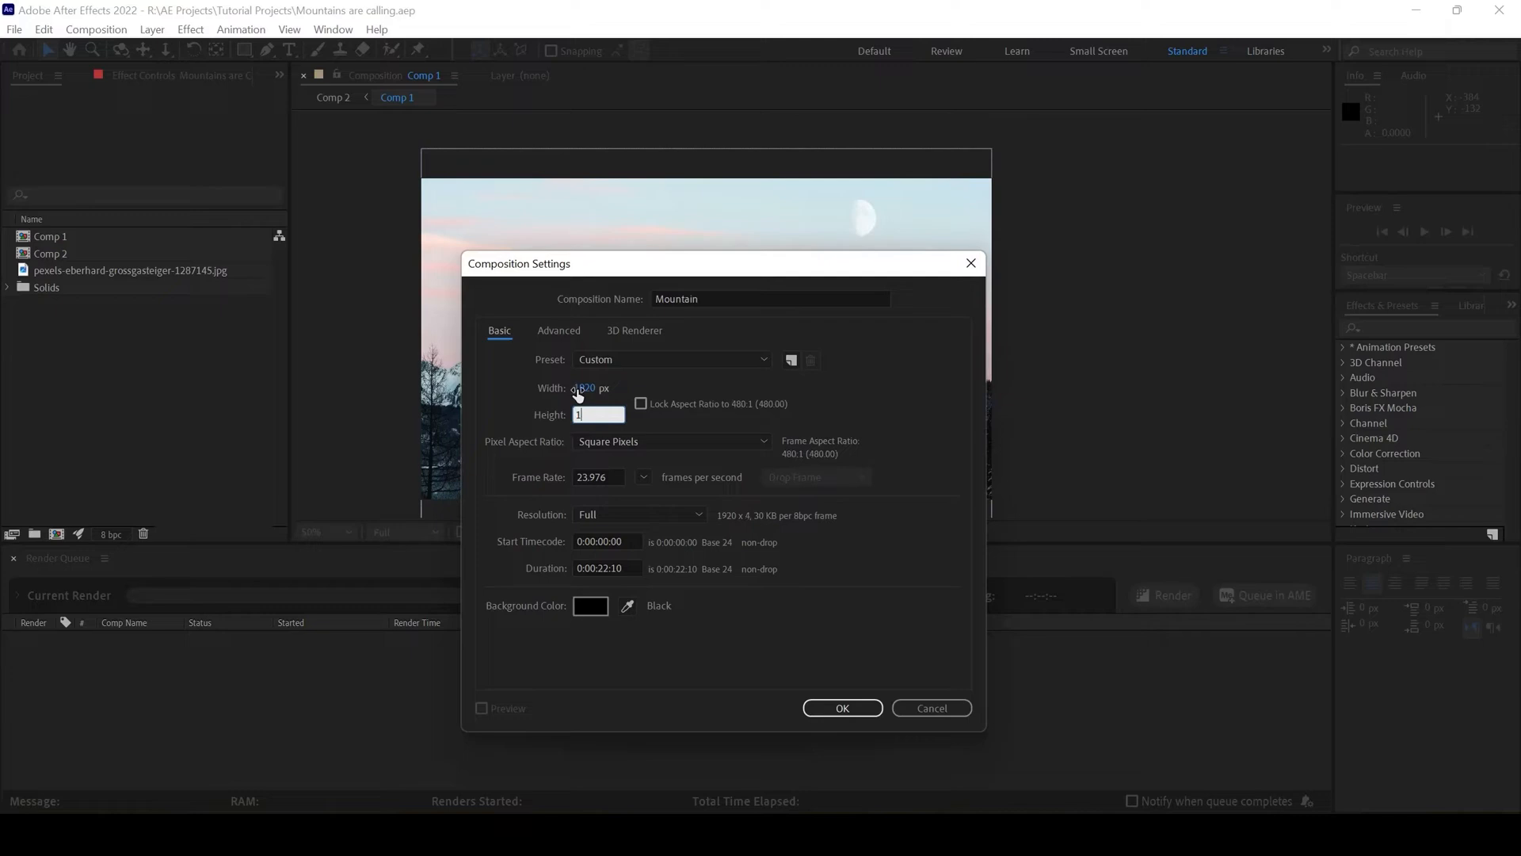
{"action": "type", "text": "1080"}
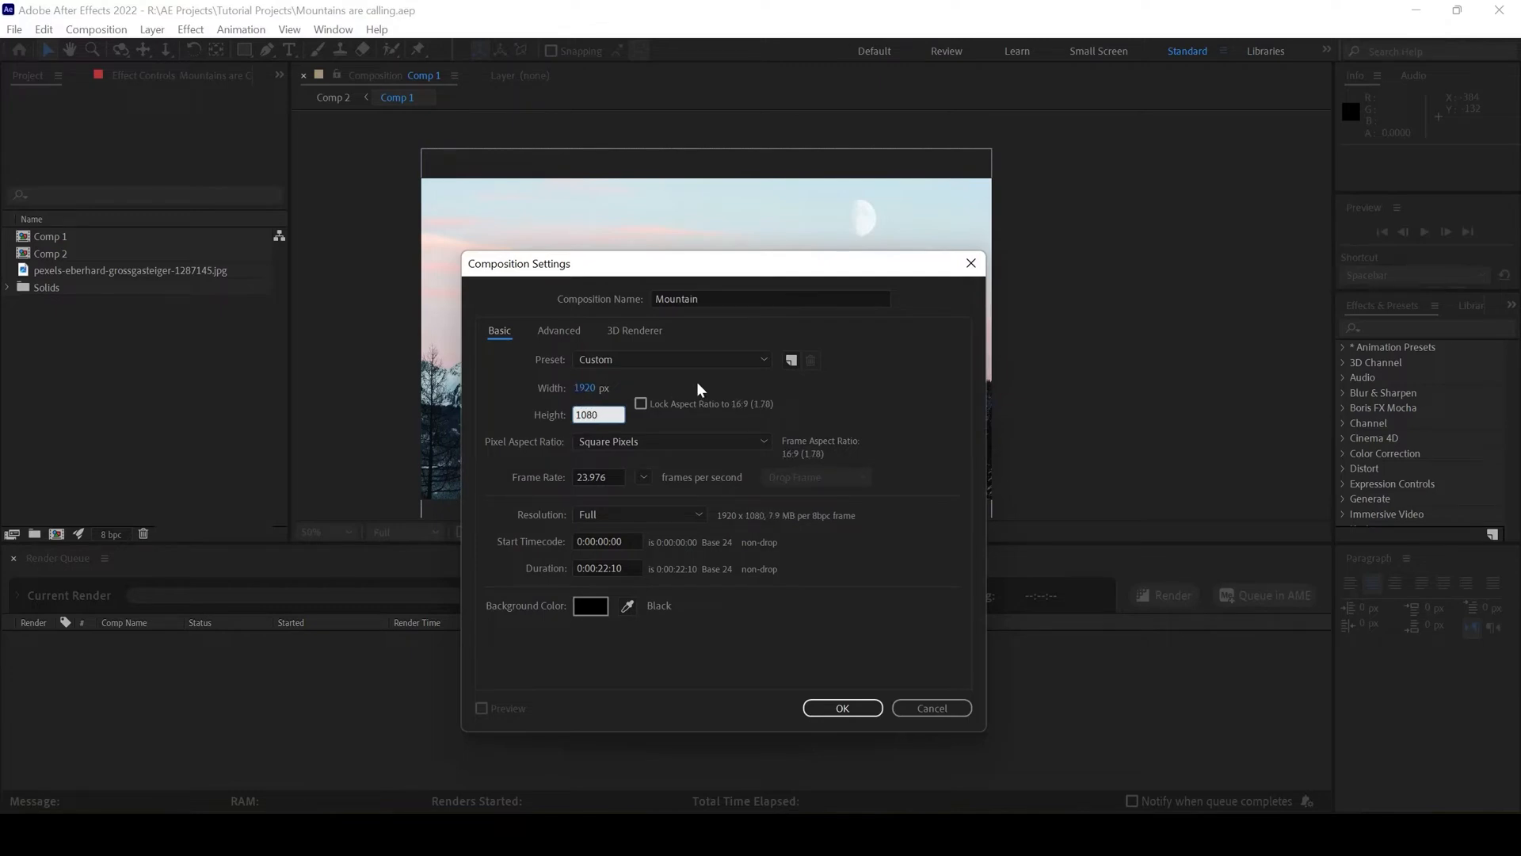
{"action": "mouse_move", "coordinate": [864, 769]}
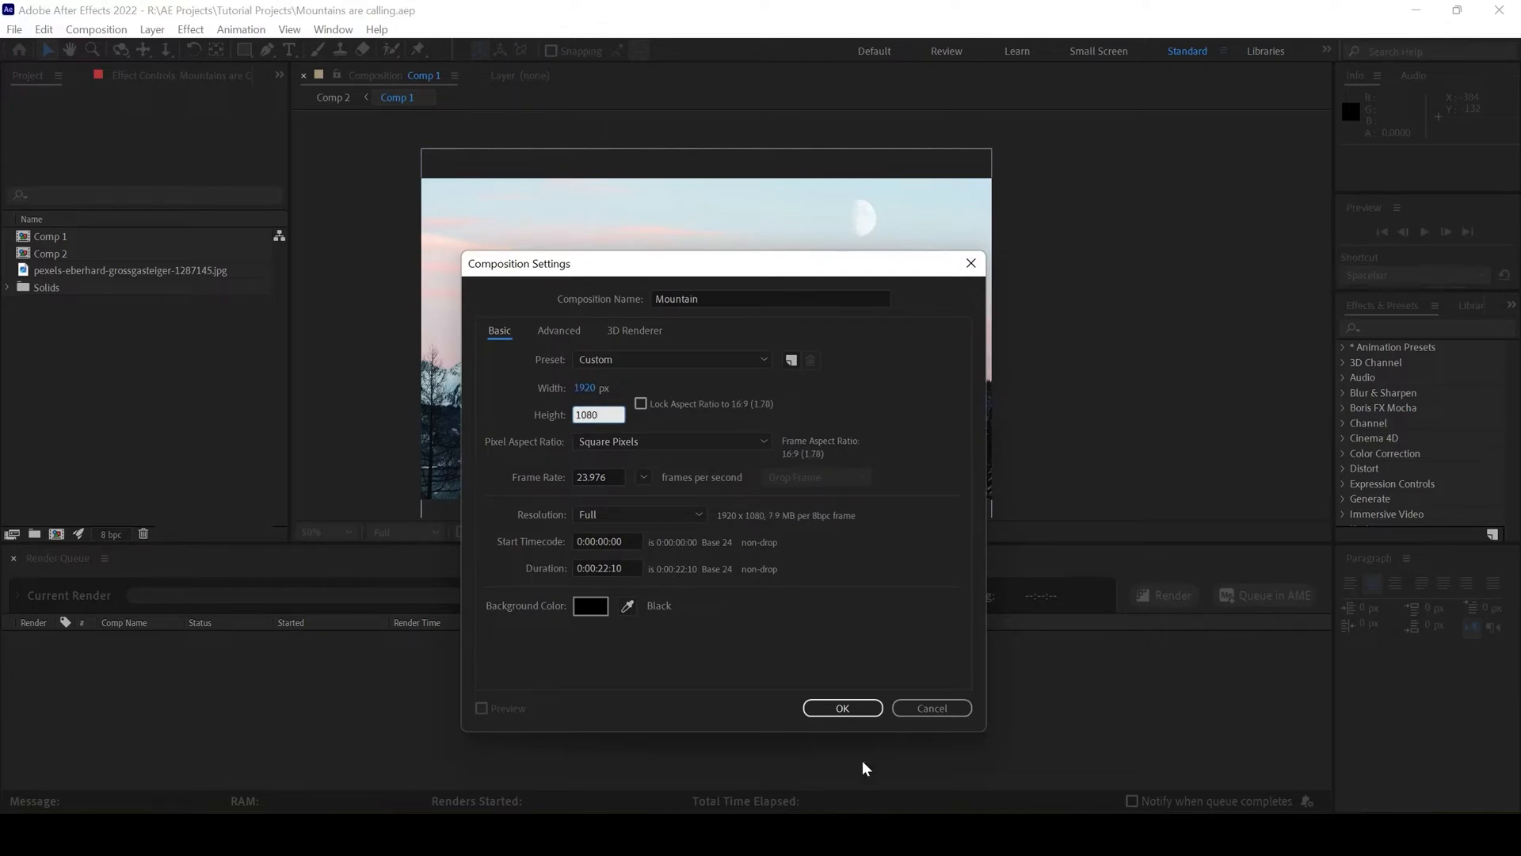
{"action": "left_click", "coordinate": [840, 708]}
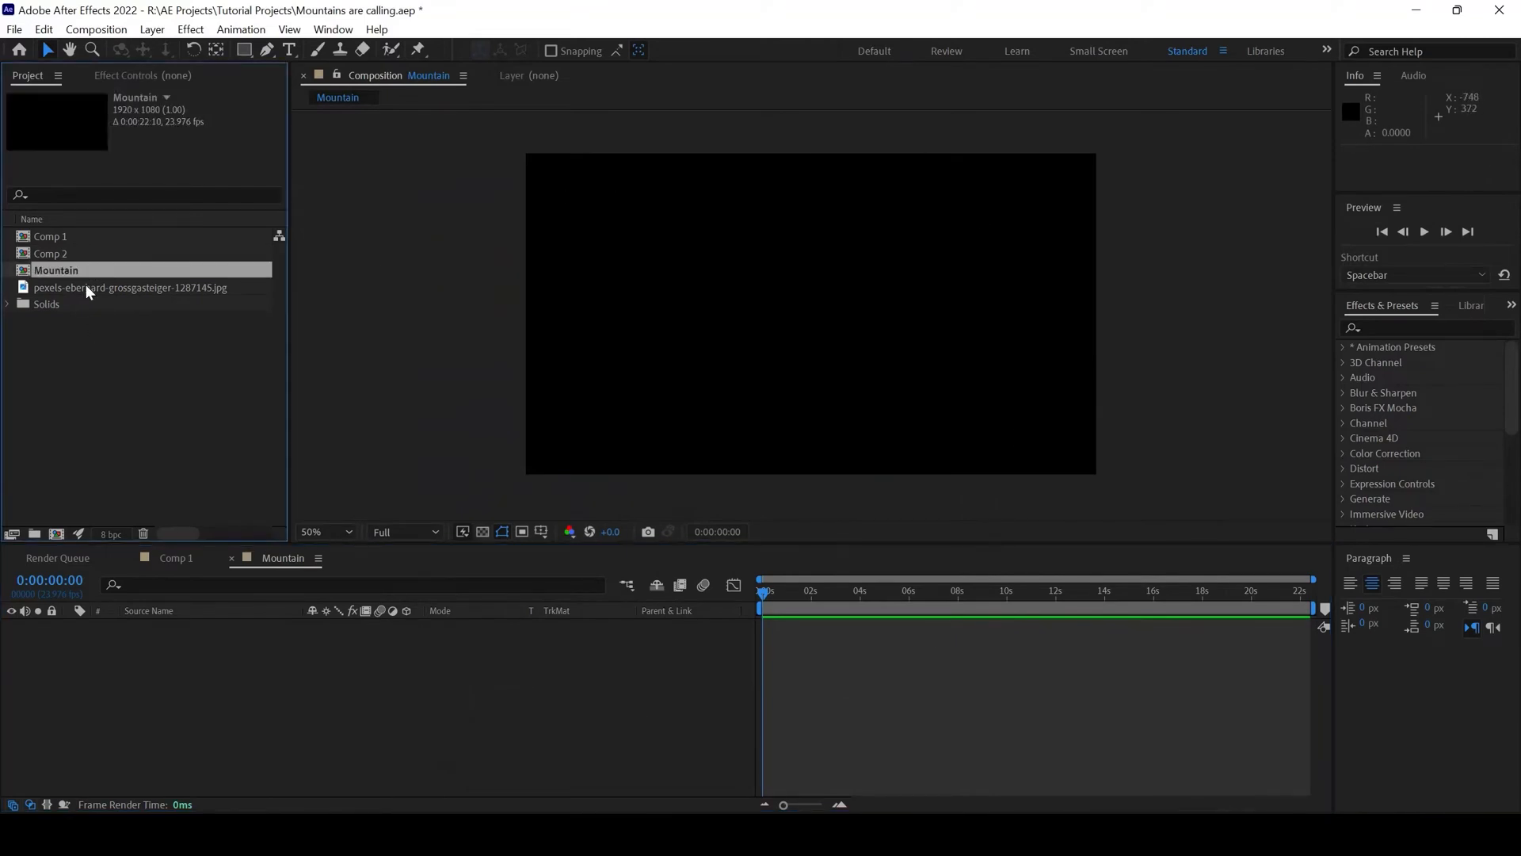
- Add the pexels mountain JPG to the Mountain timeline, then deselect it
{"action": "left_click", "coordinate": [131, 287]}
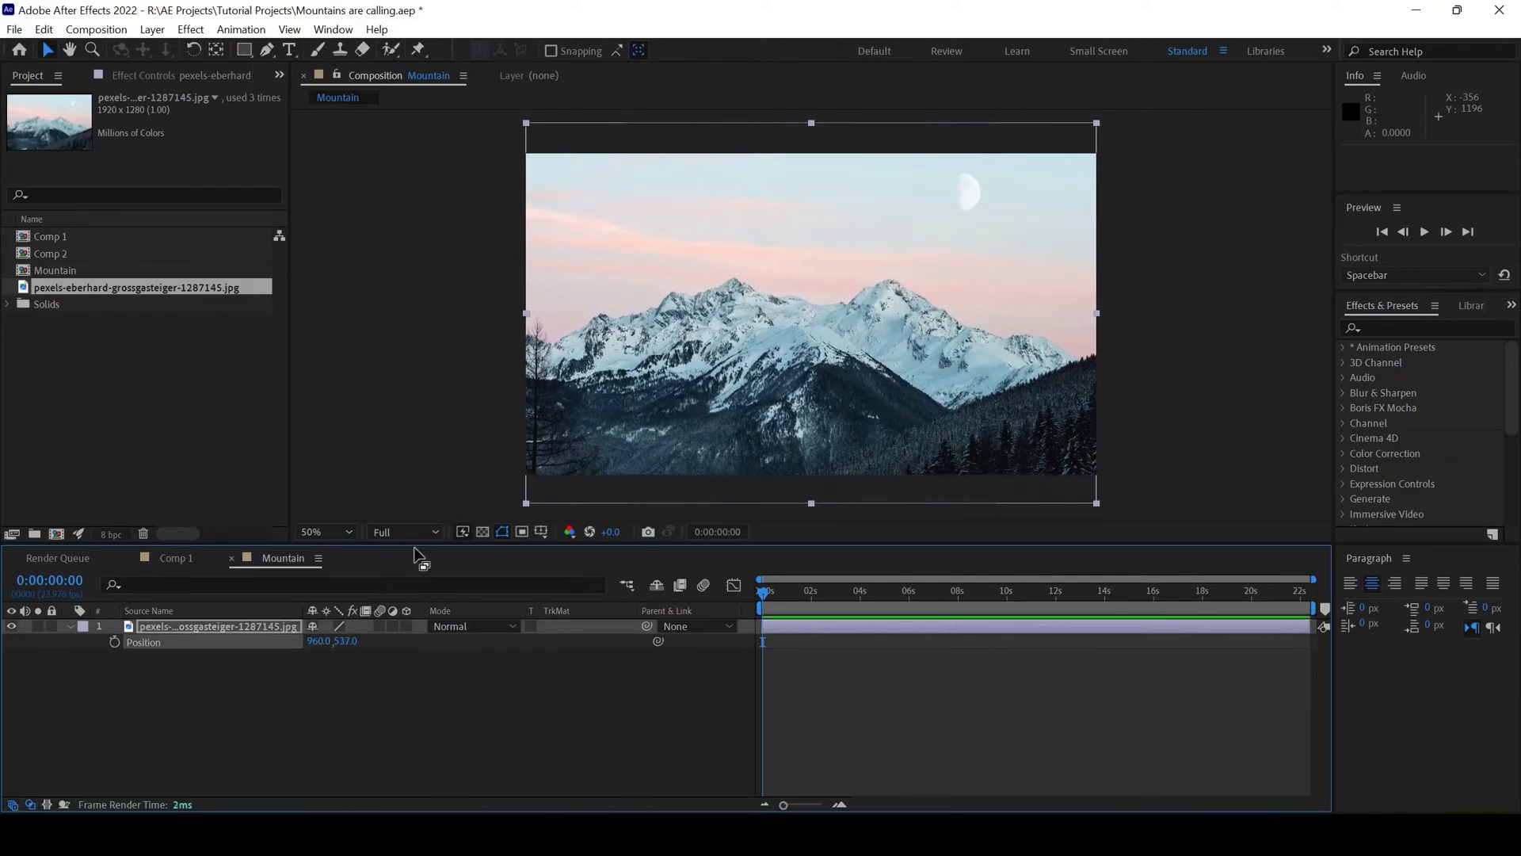
{"action": "left_click", "coordinate": [591, 334]}
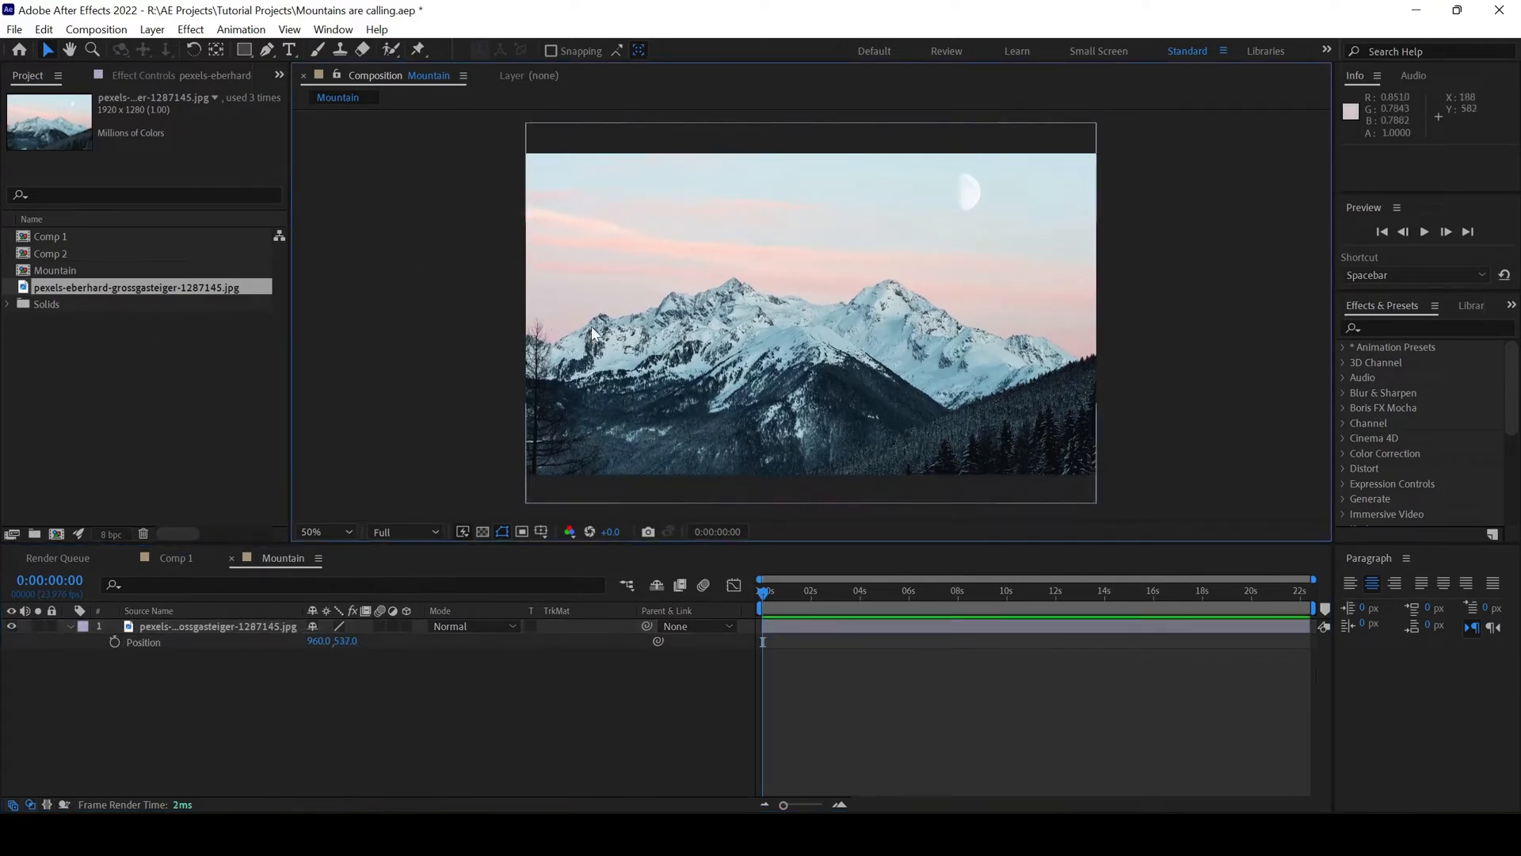
{"action": "mouse_move", "coordinate": [977, 304]}
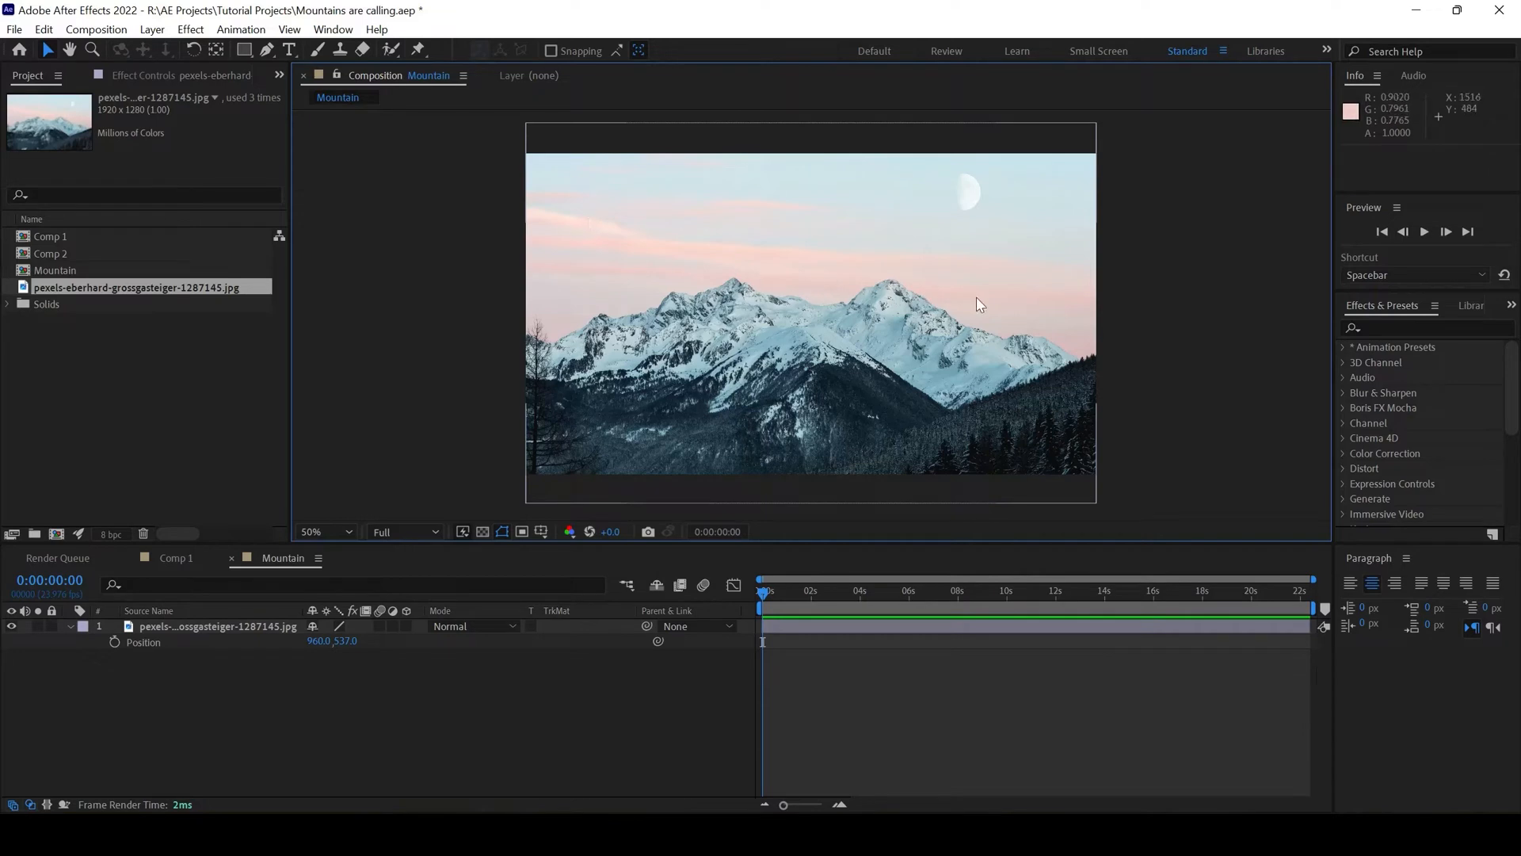
{"action": "mouse_move", "coordinate": [790, 336]}
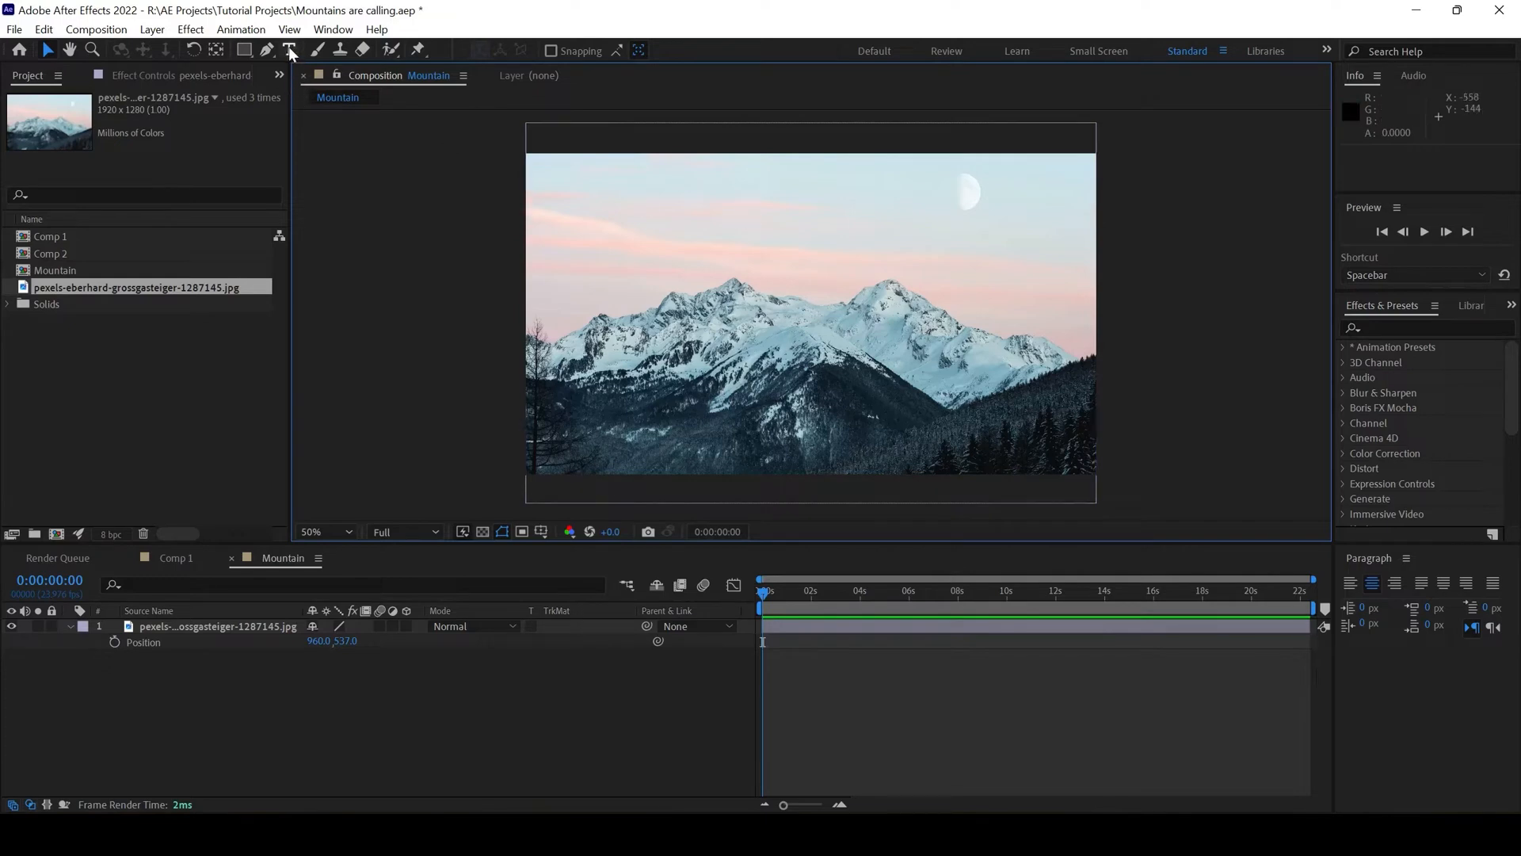
- Type the 'Mountains are Calling' title and choose a Calibri font for it
{"action": "left_click", "coordinate": [289, 49]}
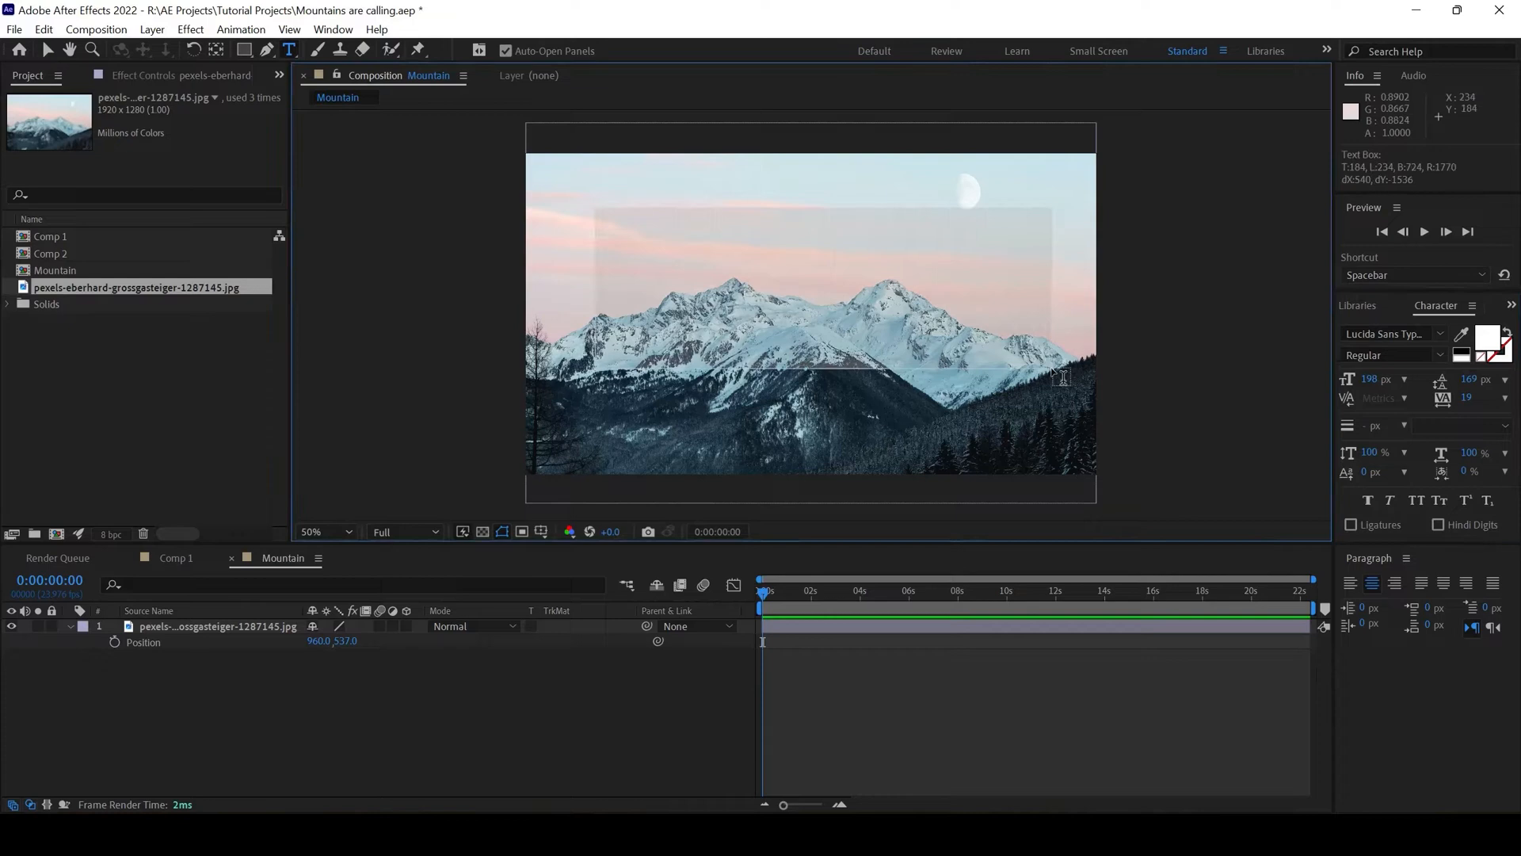
{"action": "type", "text": "Moi"}
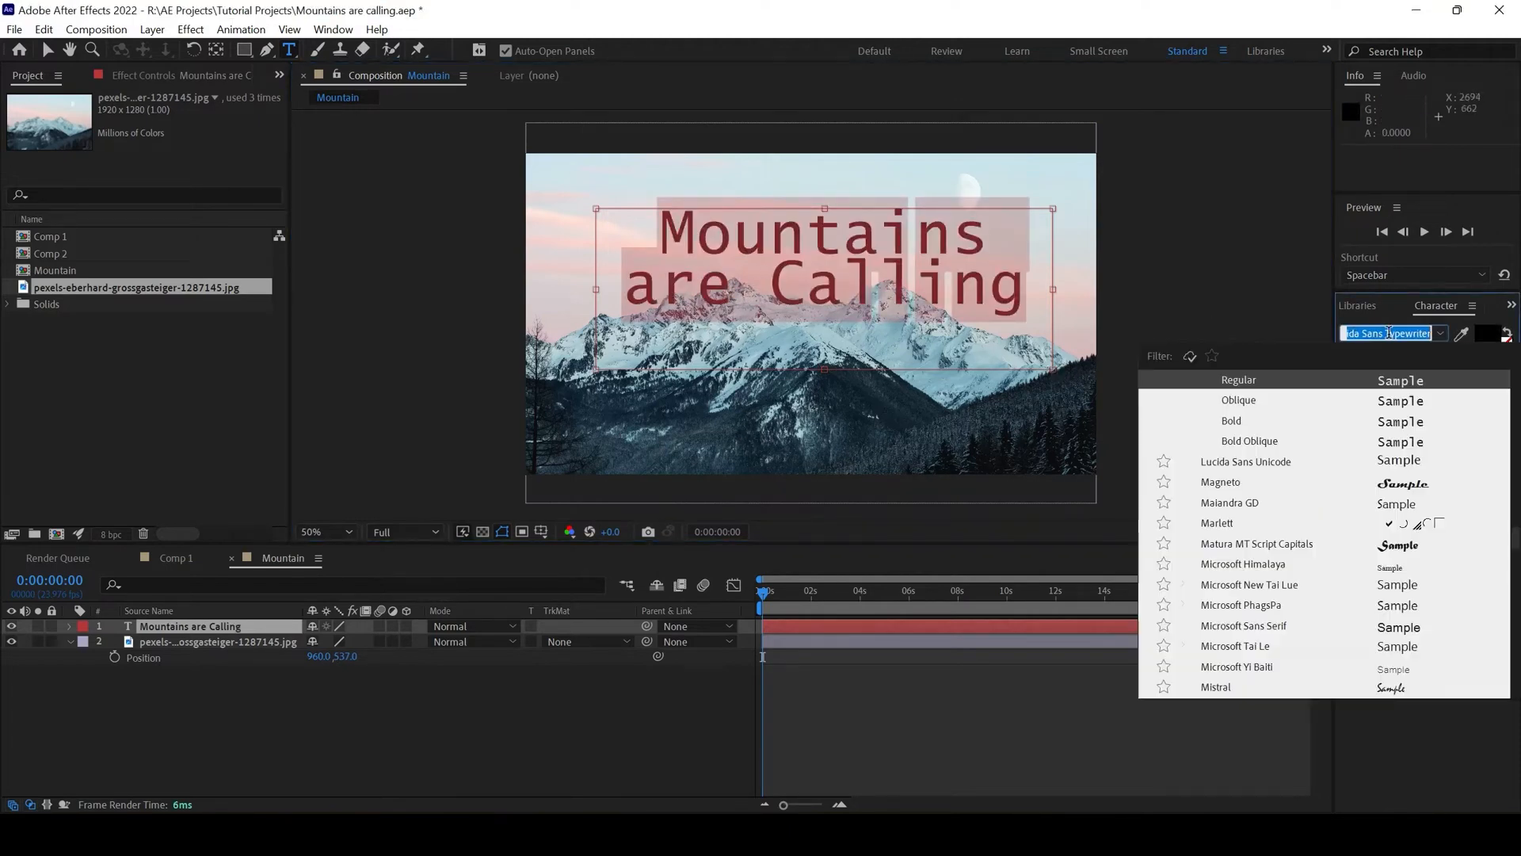
{"action": "type", "text": "calid"}
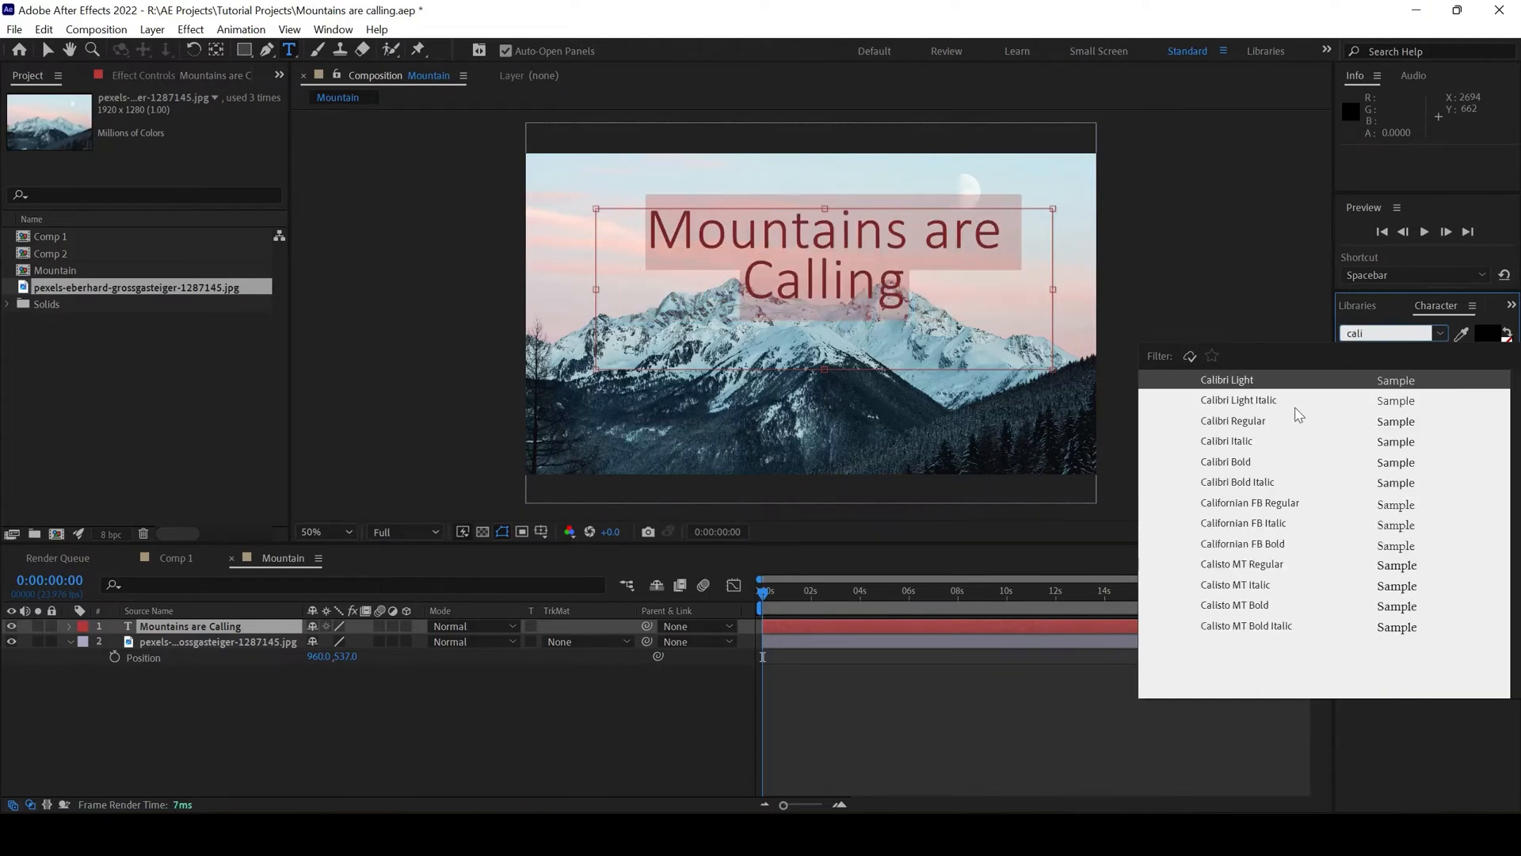
{"action": "mouse_move", "coordinate": [1252, 528]}
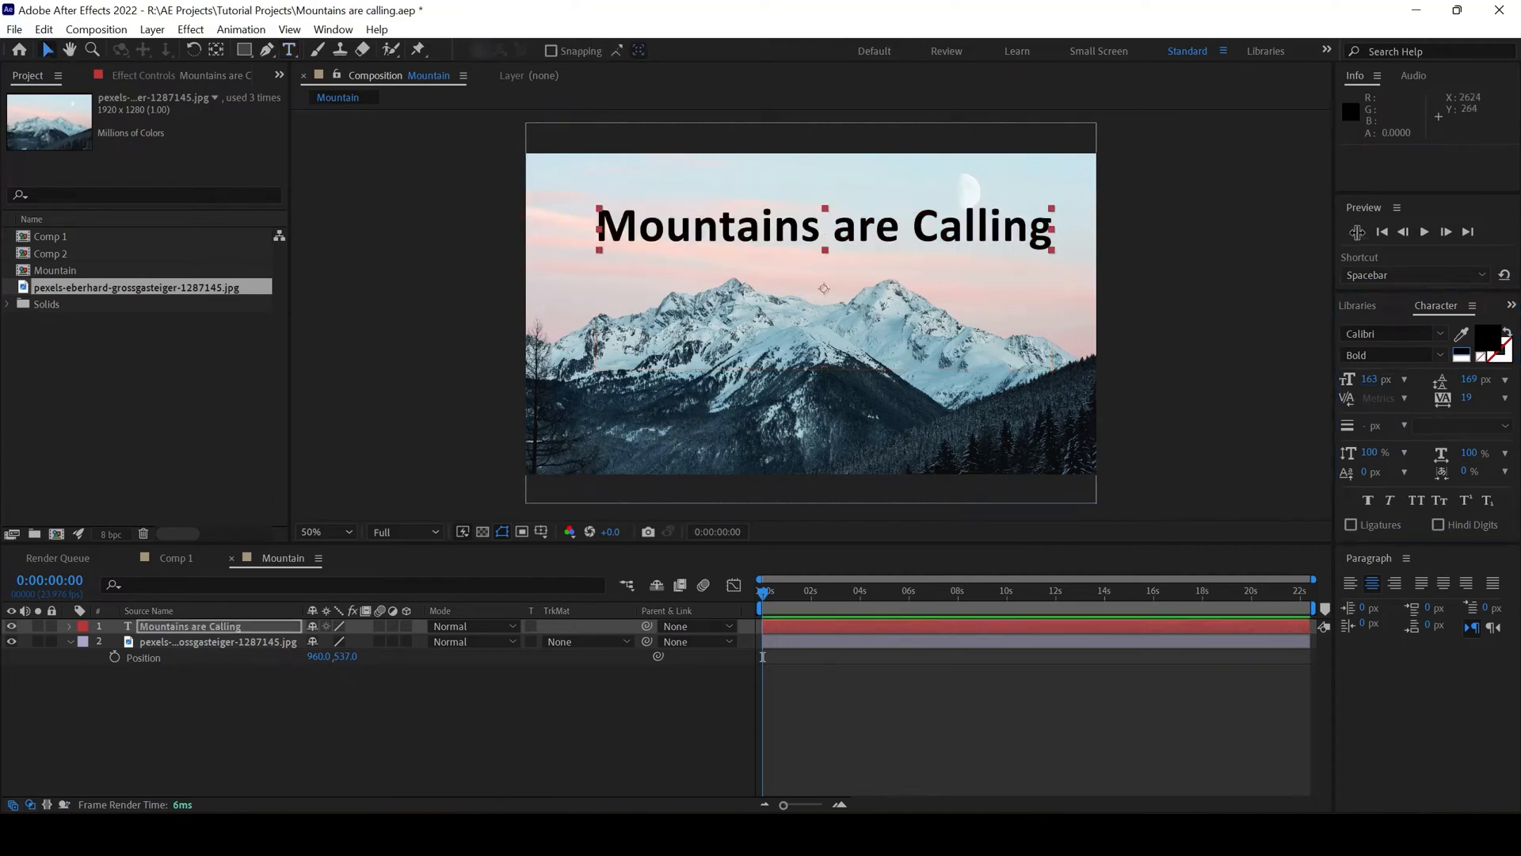
{"action": "mouse_move", "coordinate": [775, 231]}
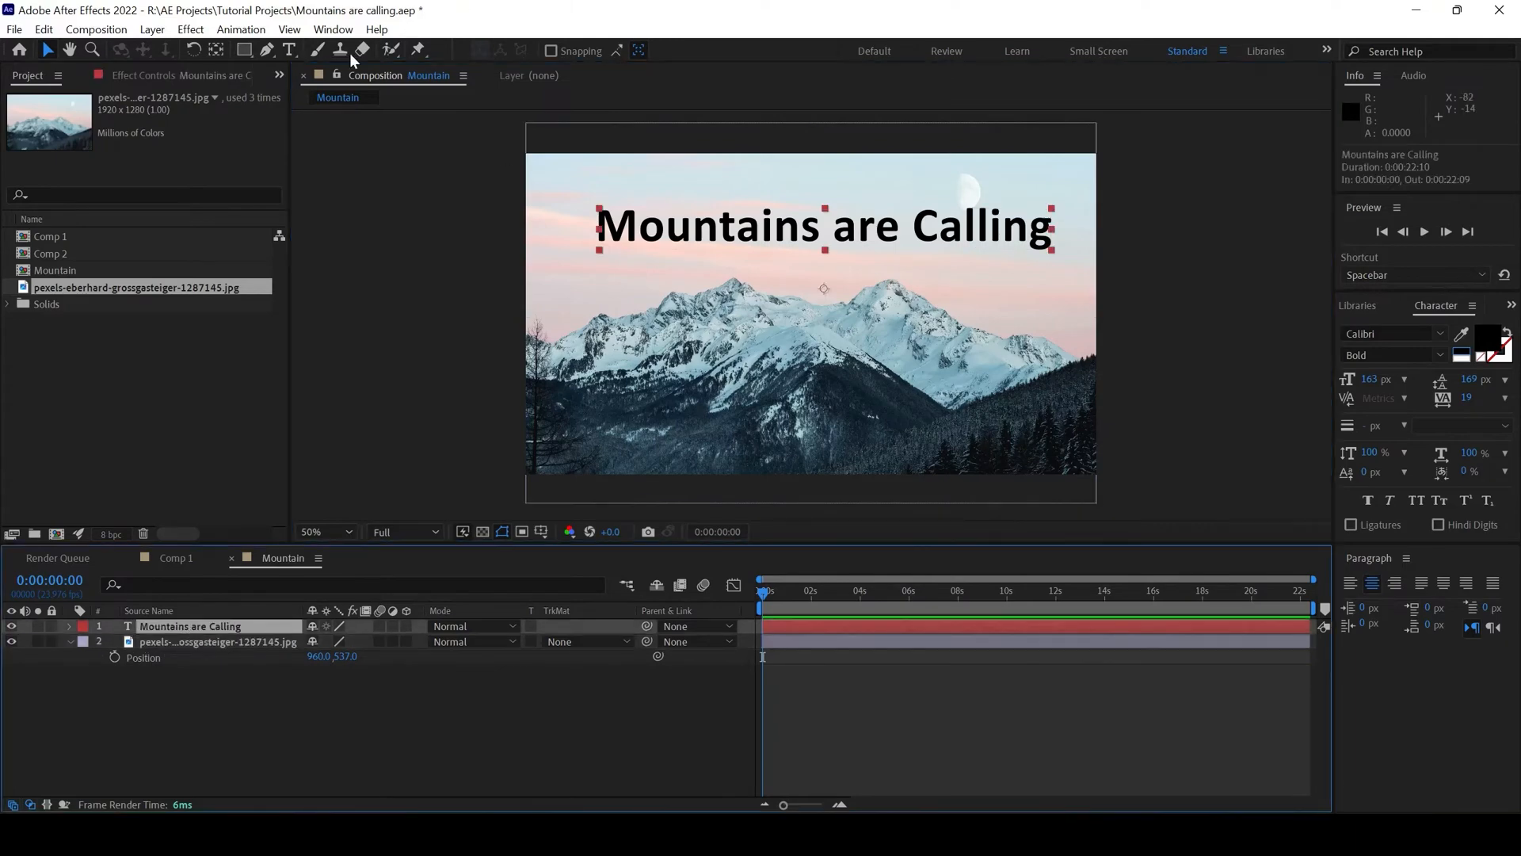
- Apply Effect > Perspective > Drop Shadow to the title layer
{"action": "left_click", "coordinate": [190, 29]}
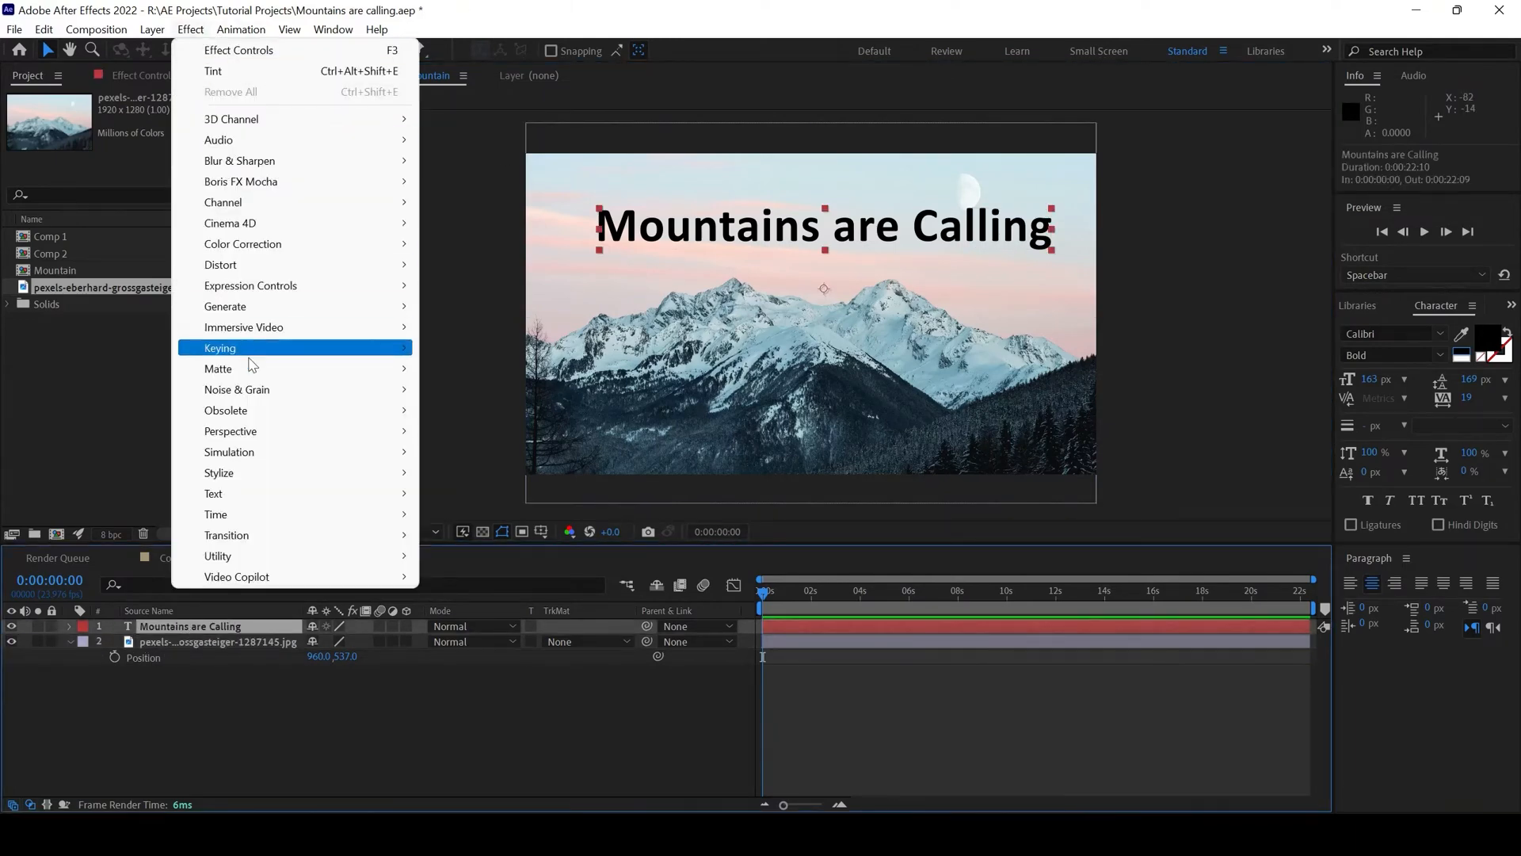
{"action": "mouse_move", "coordinate": [240, 435]}
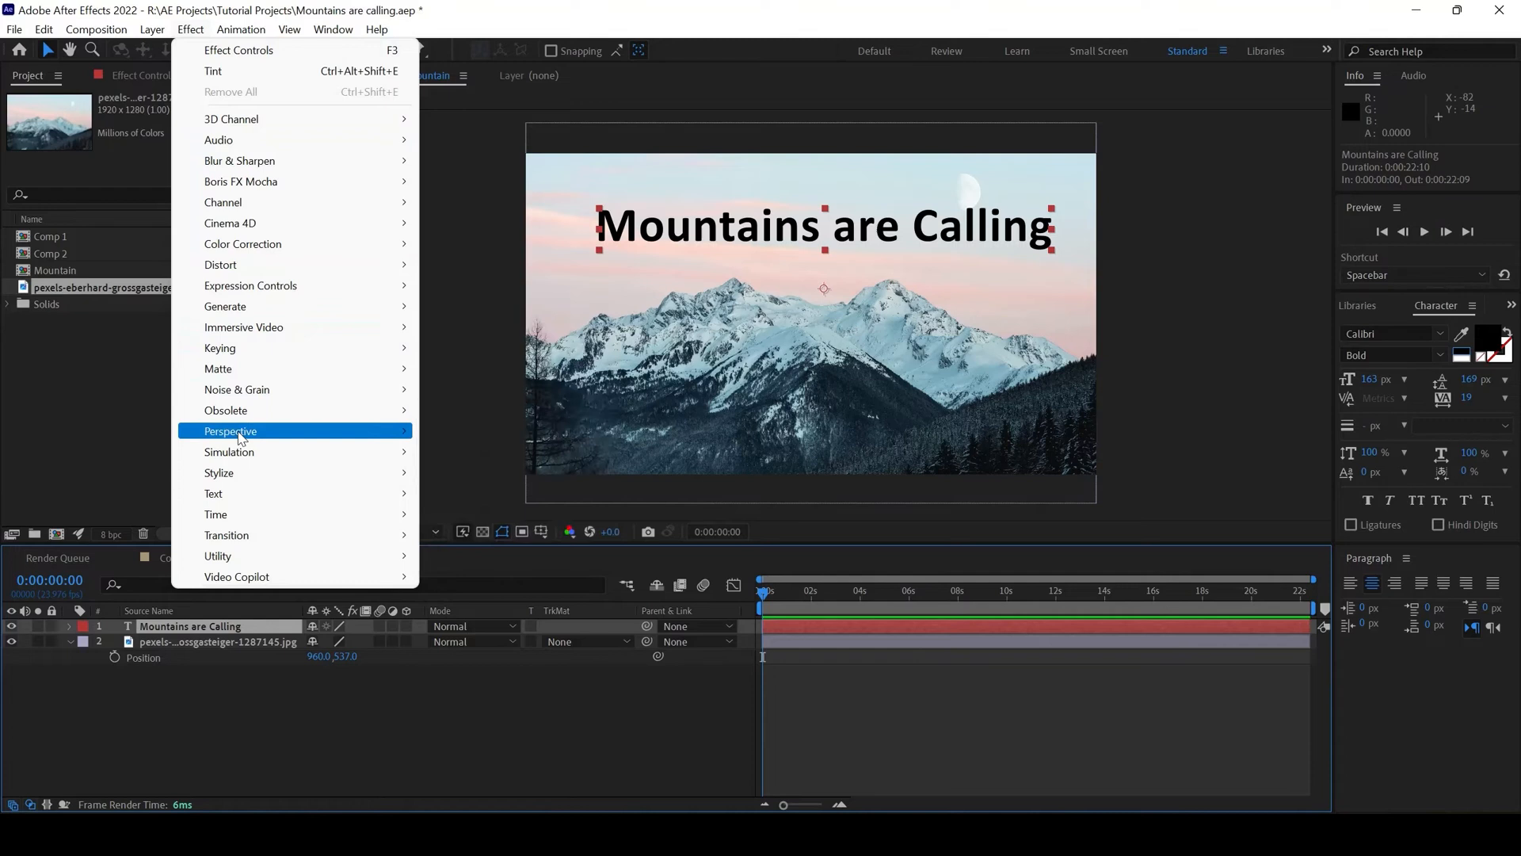
{"action": "left_click", "coordinate": [230, 431]}
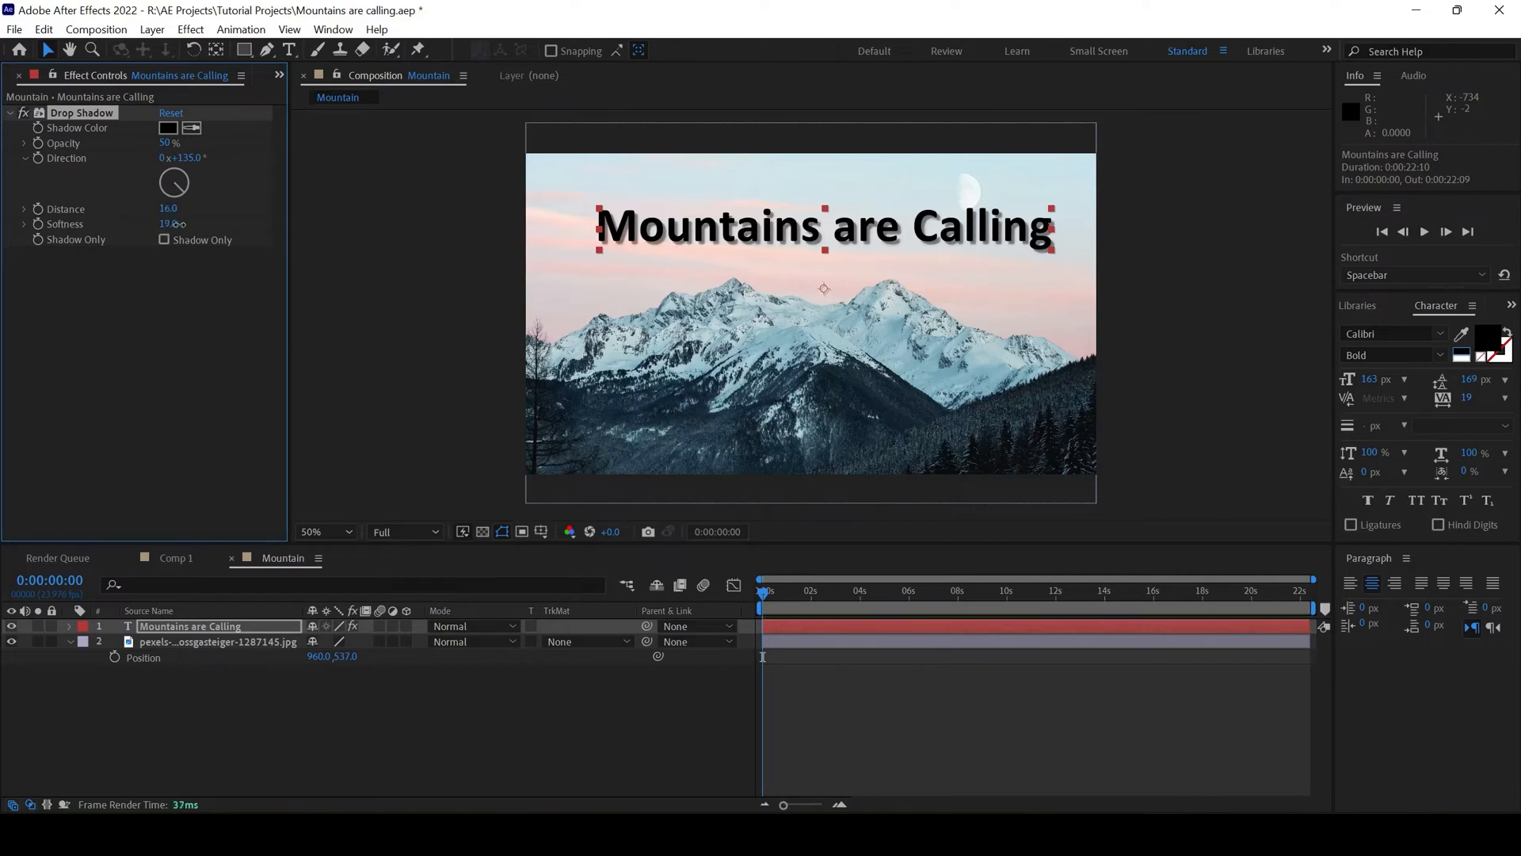
{"action": "mouse_move", "coordinate": [786, 618]}
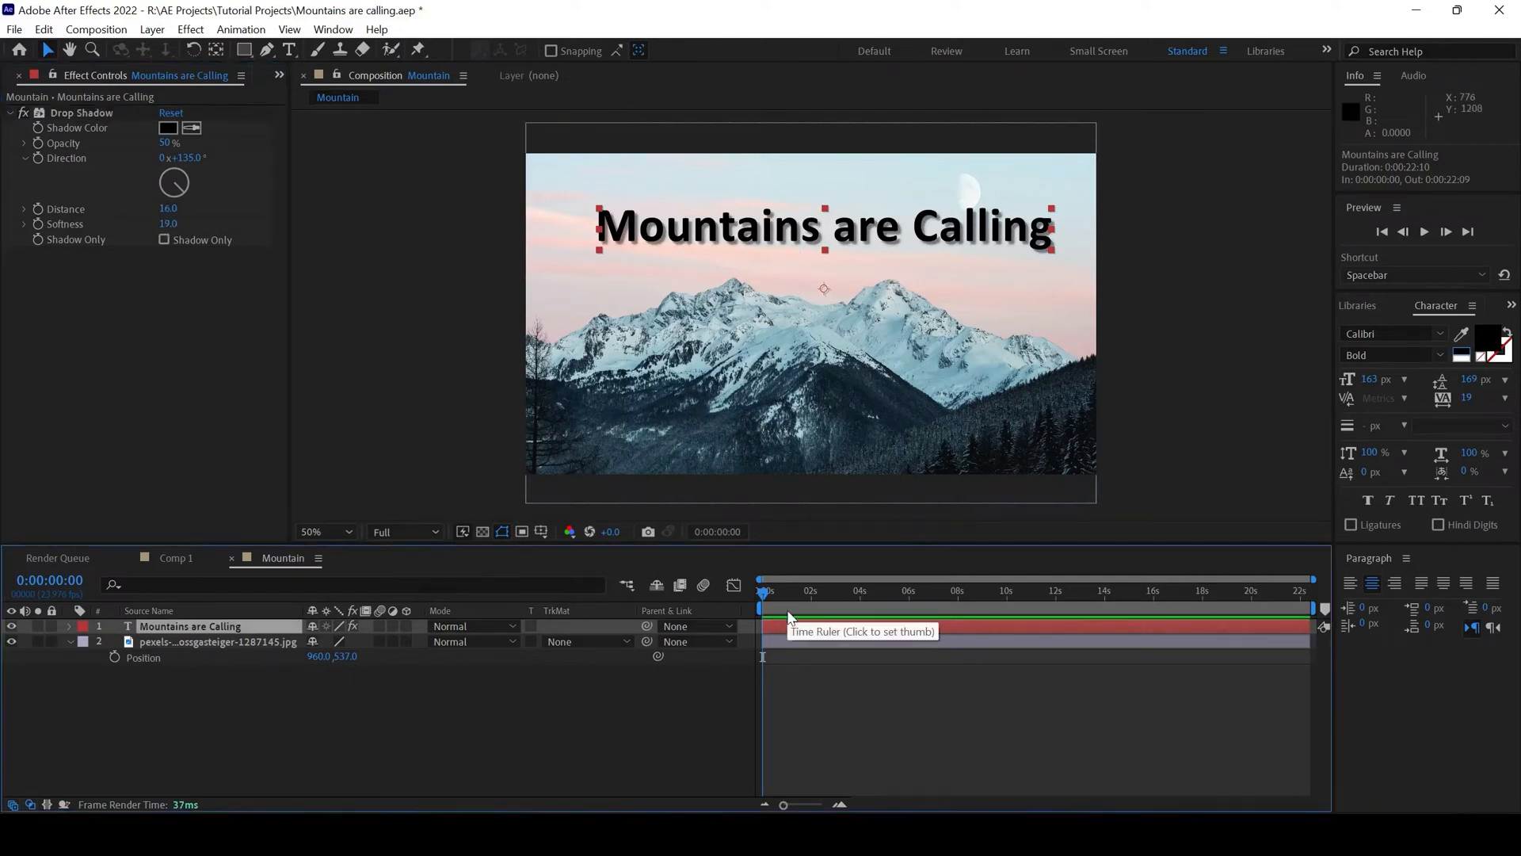
{"action": "mouse_move", "coordinate": [837, 243]}
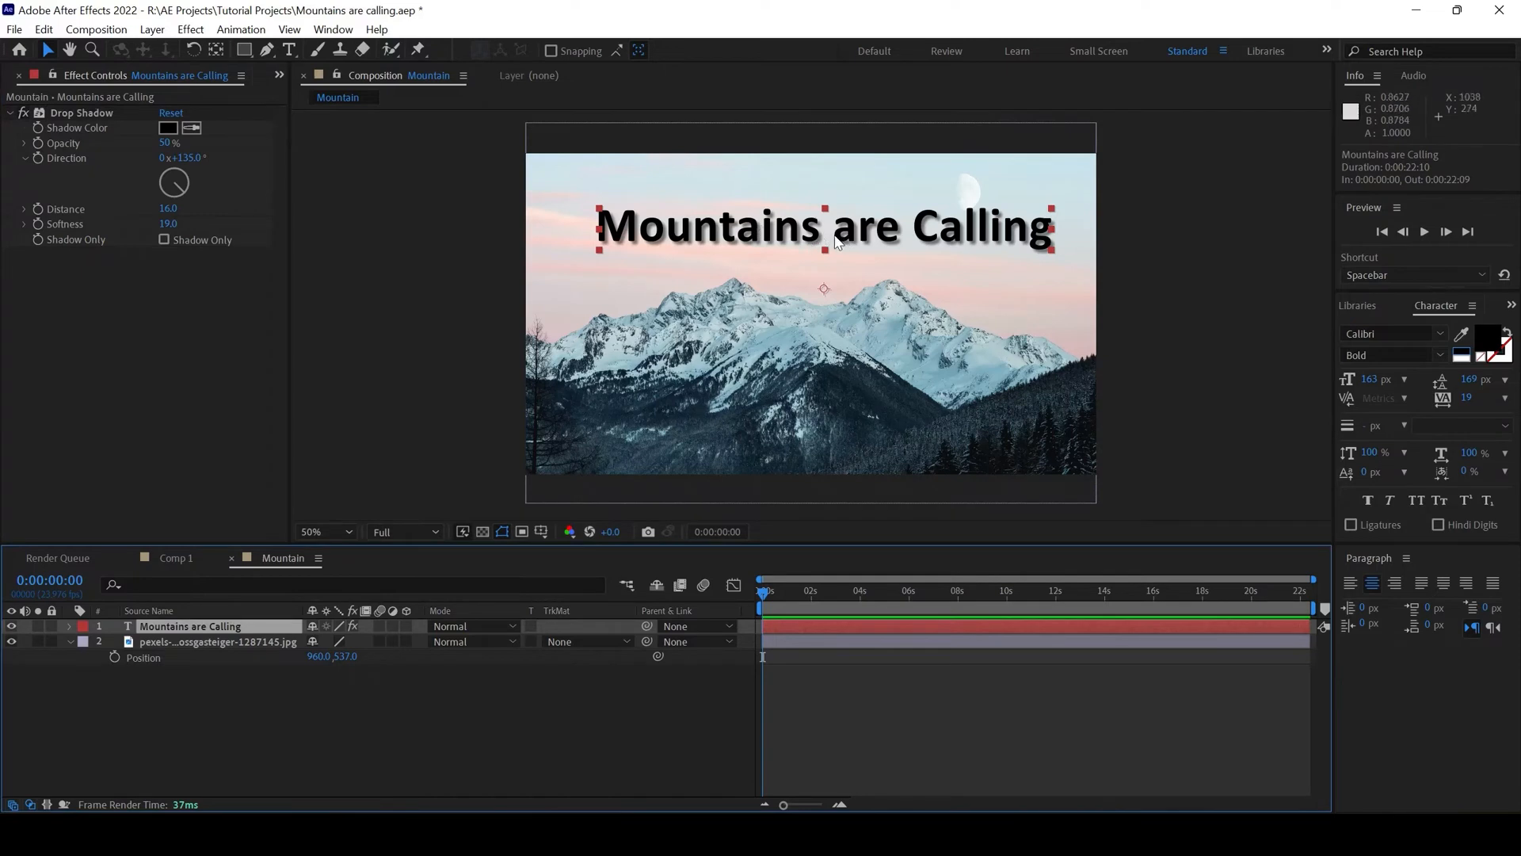
{"action": "mouse_move", "coordinate": [106, 527]}
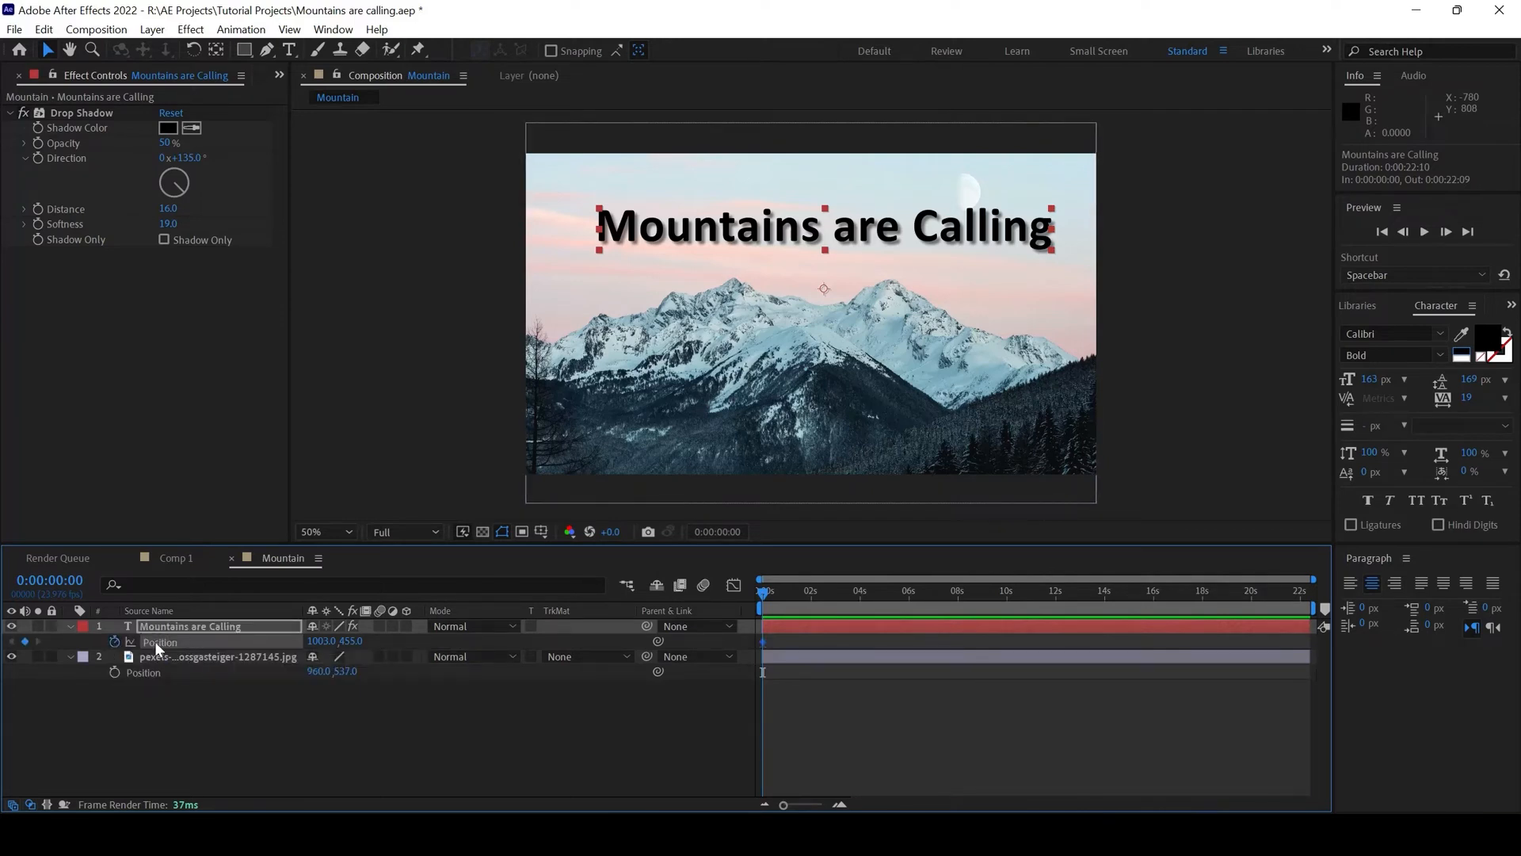
{"action": "mouse_move", "coordinate": [490, 639]}
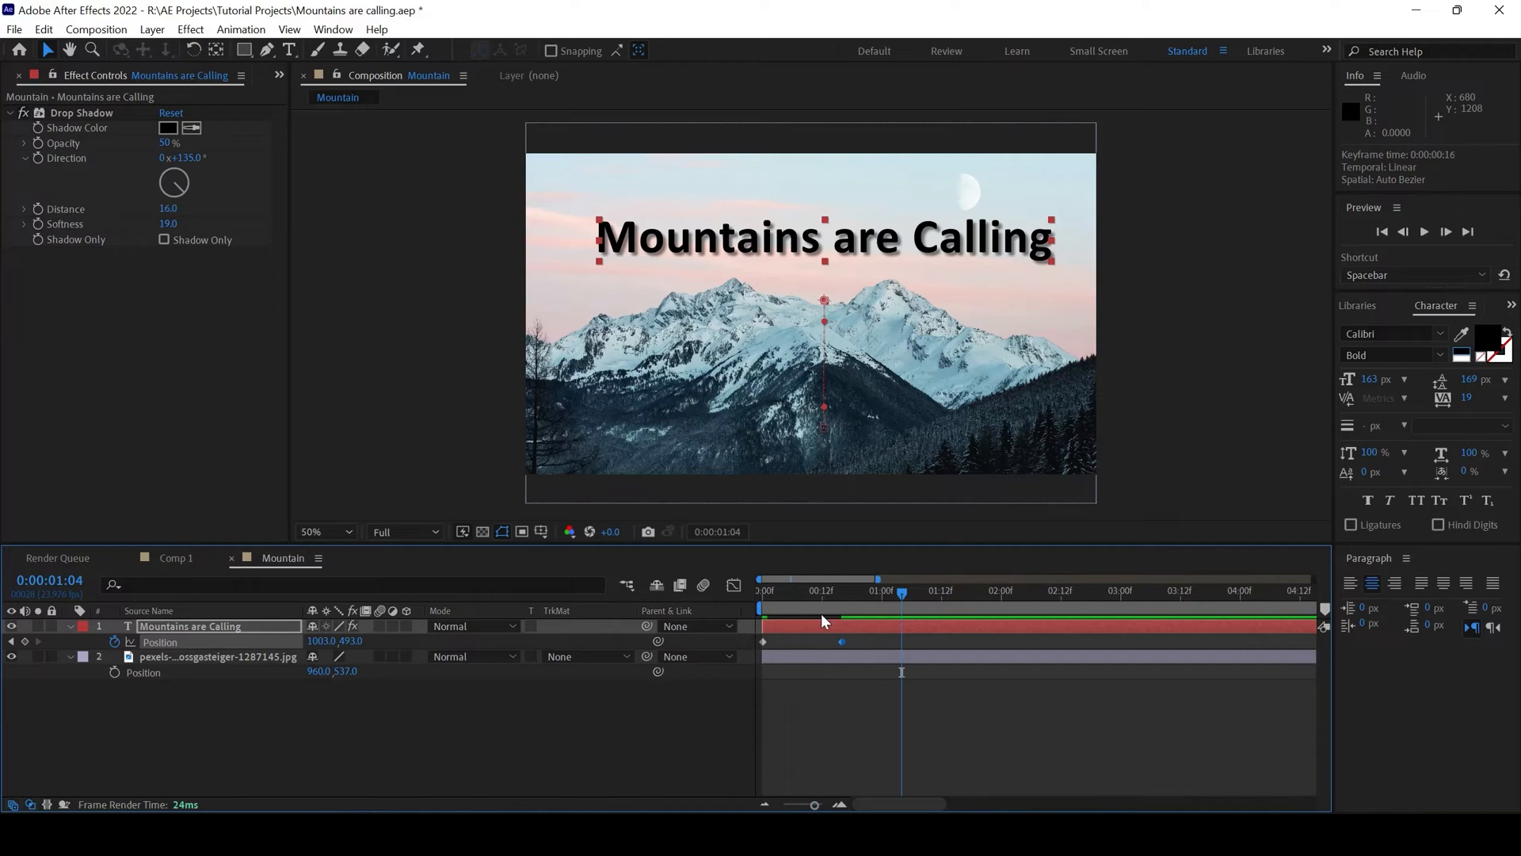
- Preview the title's keyframed Position move between 1003,455 and 1003,493
{"action": "key", "text": "space"}
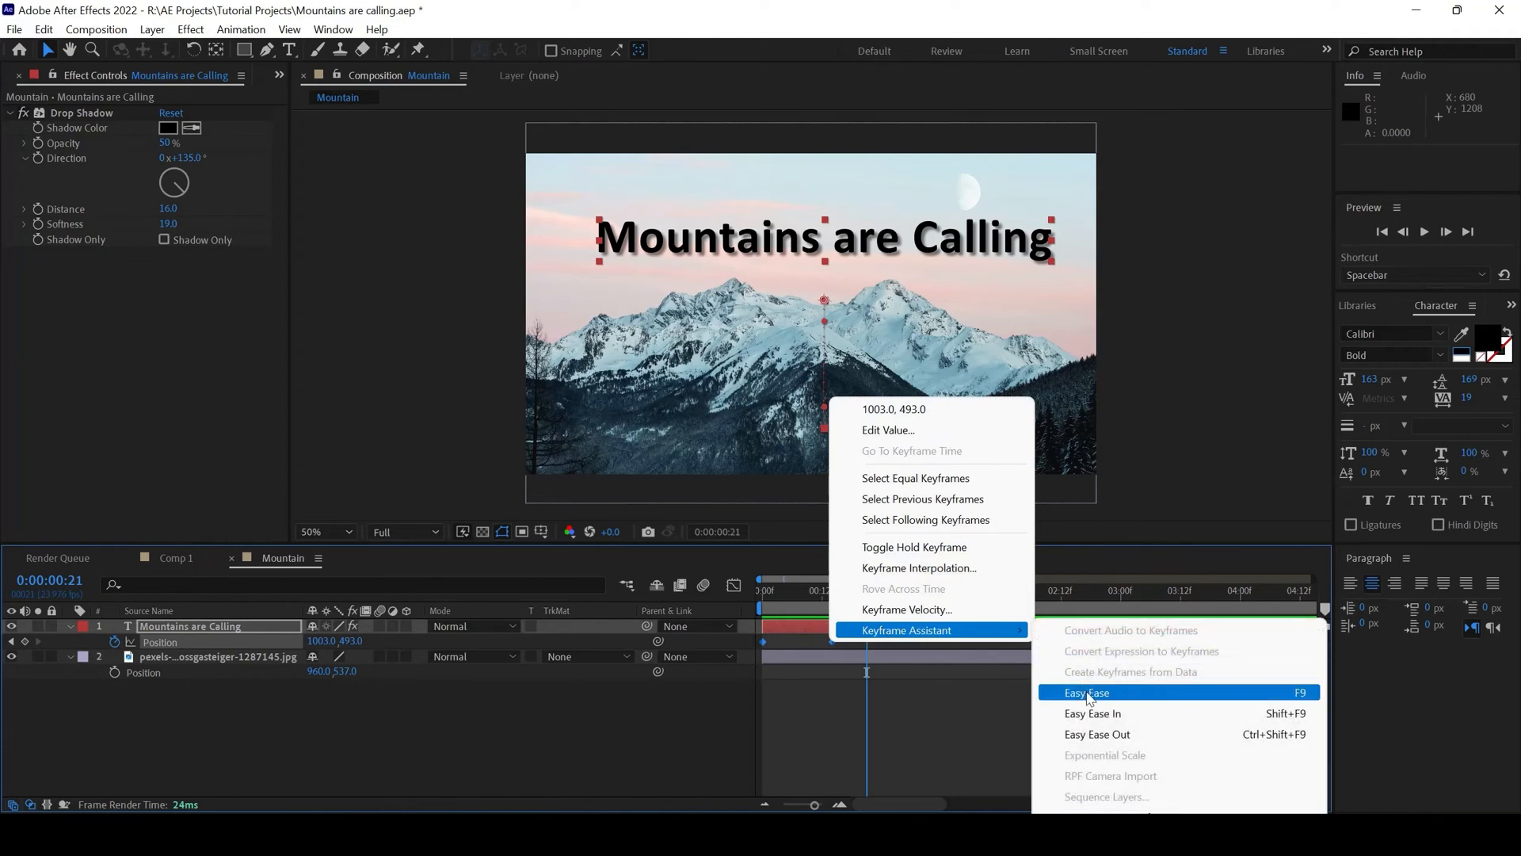
- Apply Easy Ease to both of the title's Position keyframes
{"action": "left_click", "coordinate": [1084, 691]}
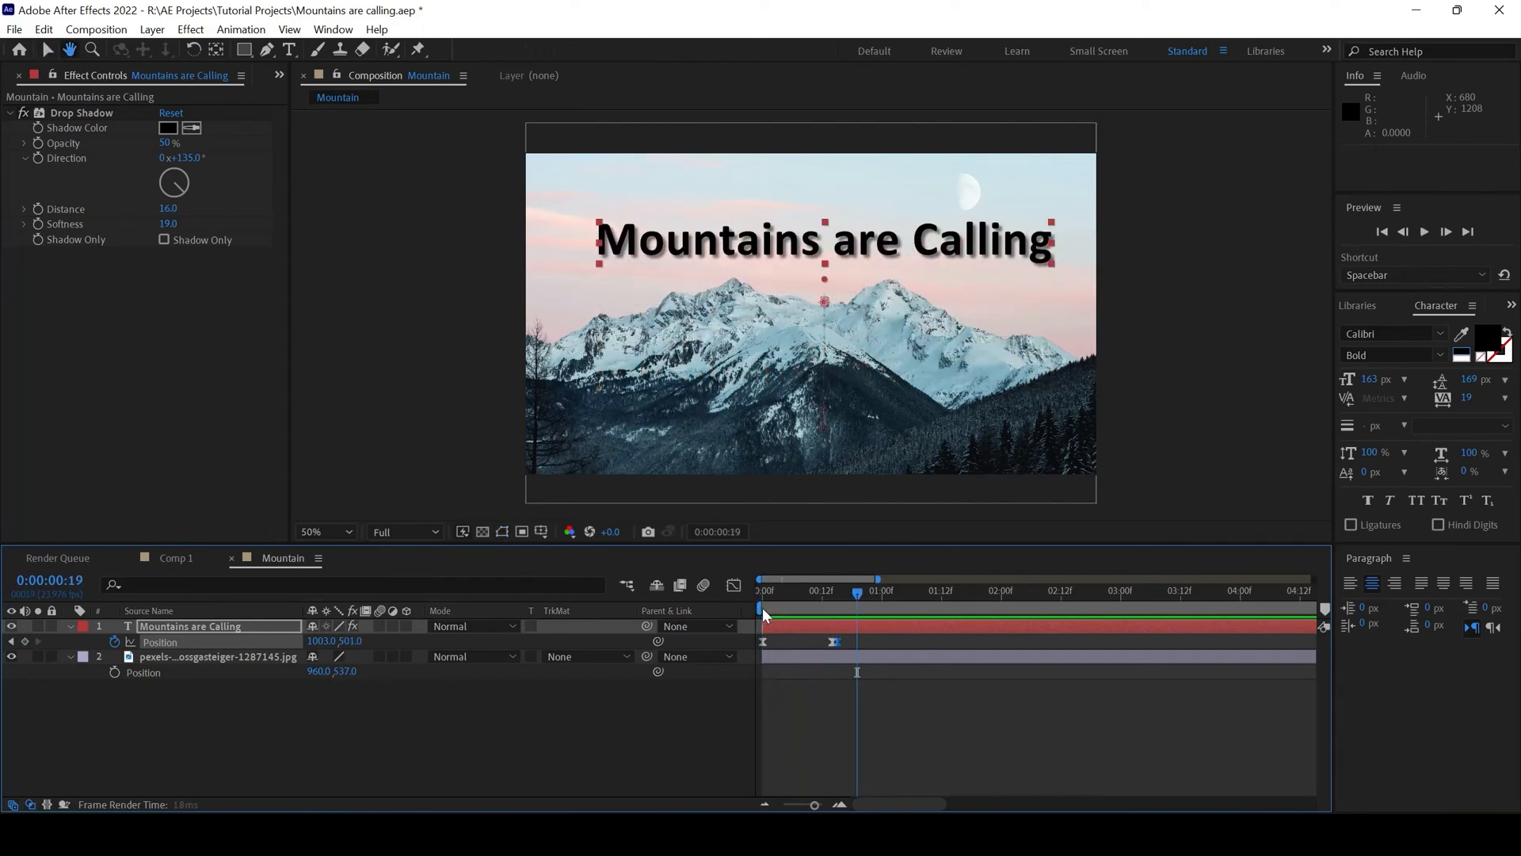
- Duplicate the mountain photo layer with Edit > Duplicate and select the copy
{"action": "left_click", "coordinate": [217, 657]}
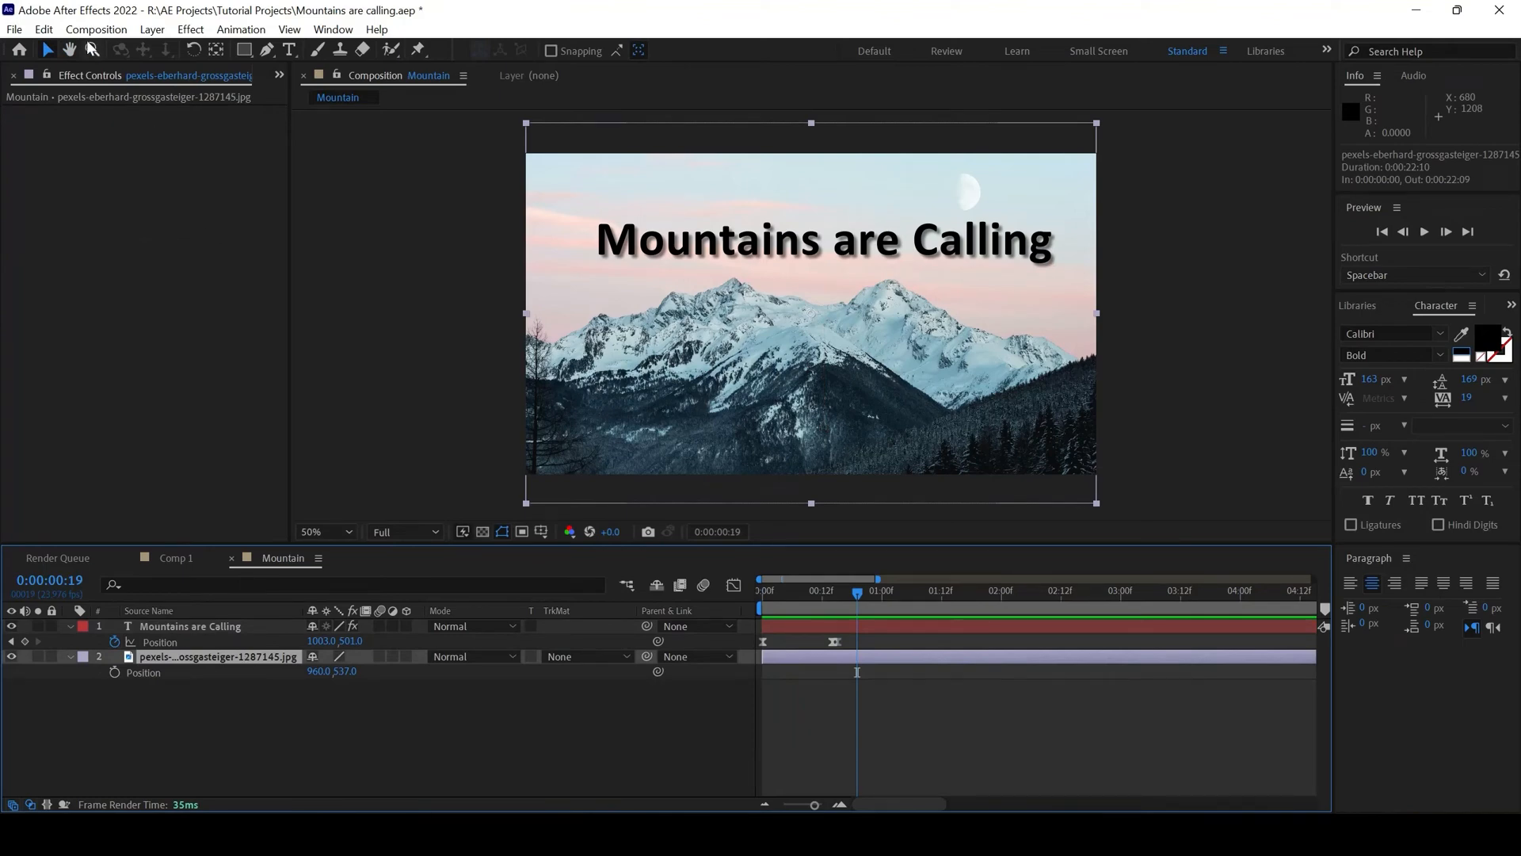
{"action": "left_click", "coordinate": [44, 29]}
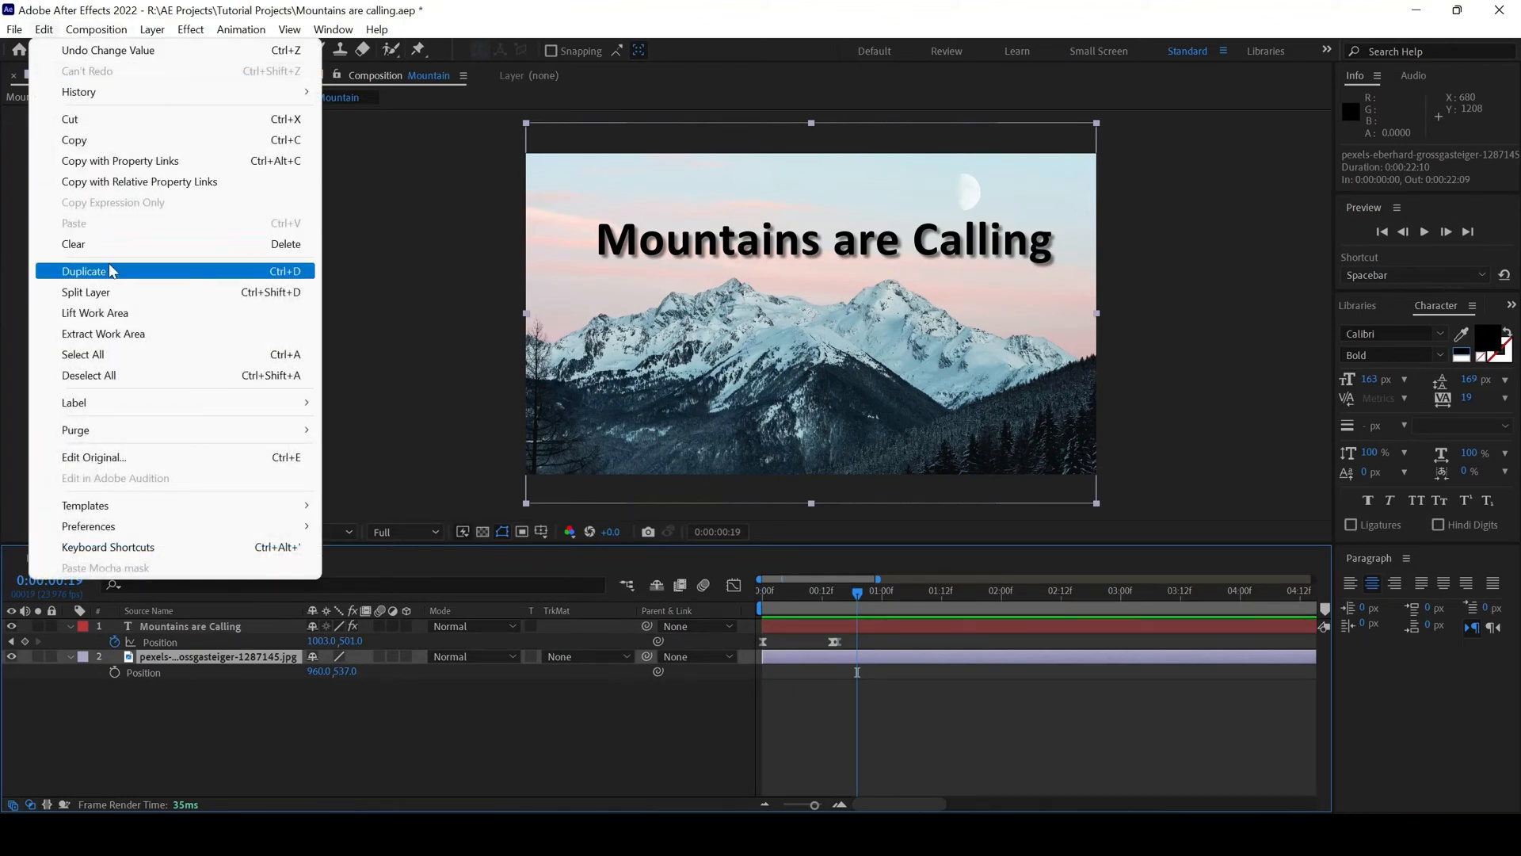
{"action": "left_click", "coordinate": [83, 271]}
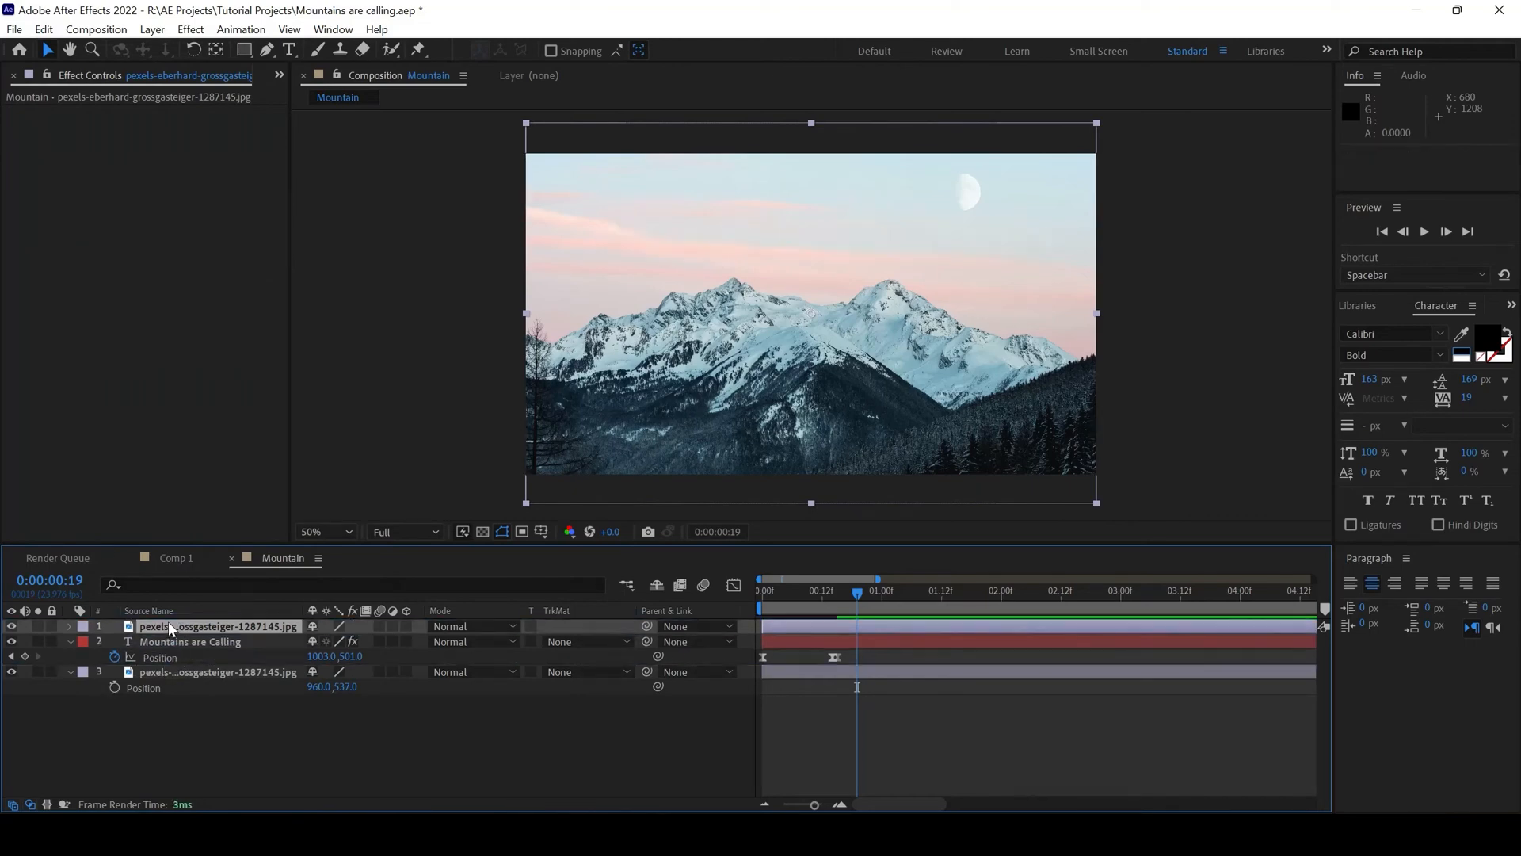
{"action": "left_click", "coordinate": [324, 531]}
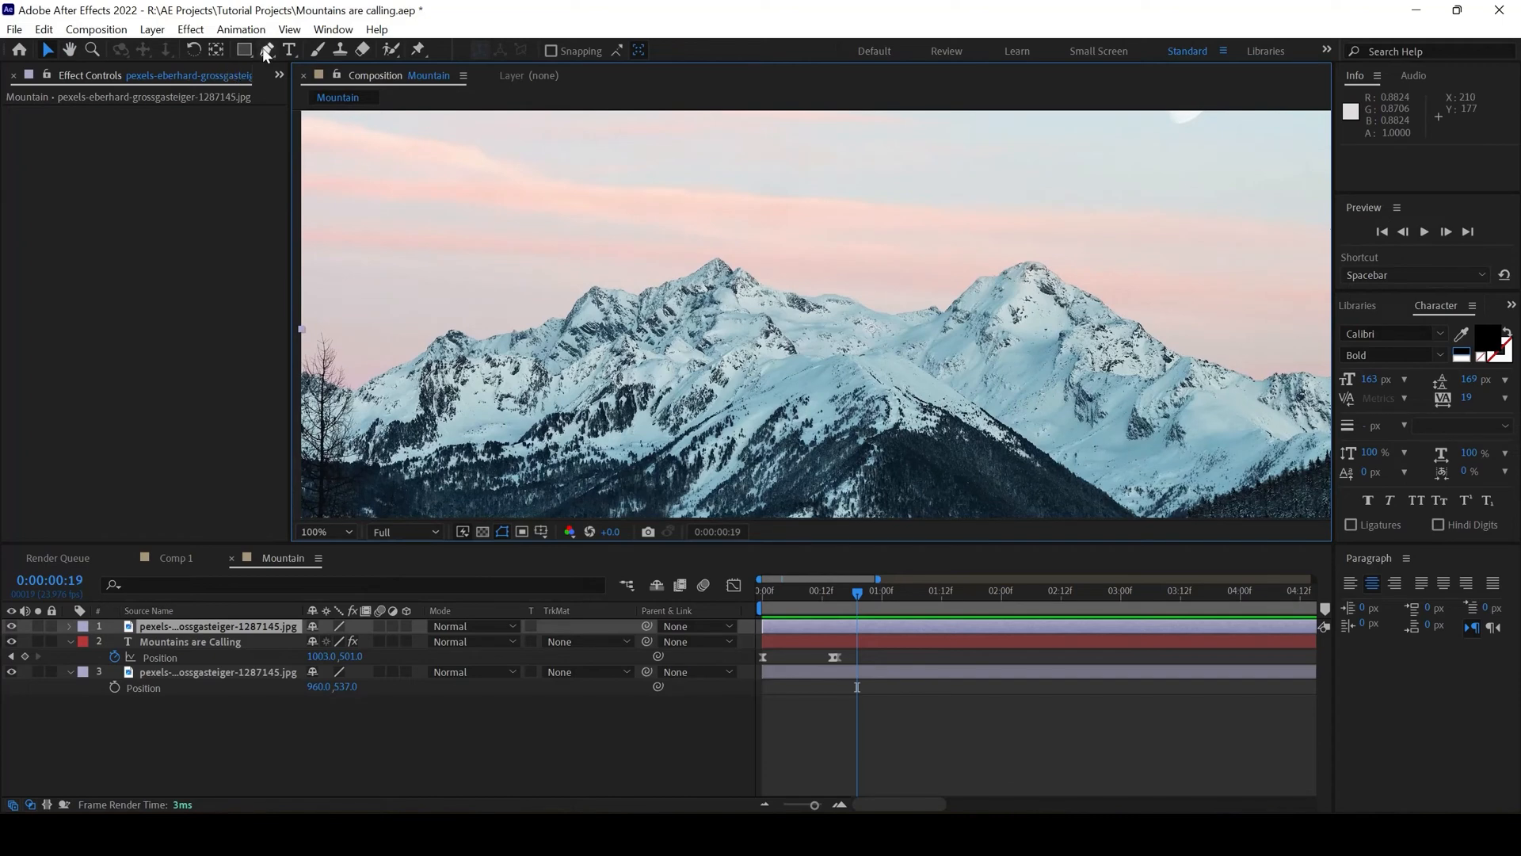
- Draw a Pen mask along the mountain peaks on the duplicate photo layer
{"action": "left_click", "coordinate": [264, 49]}
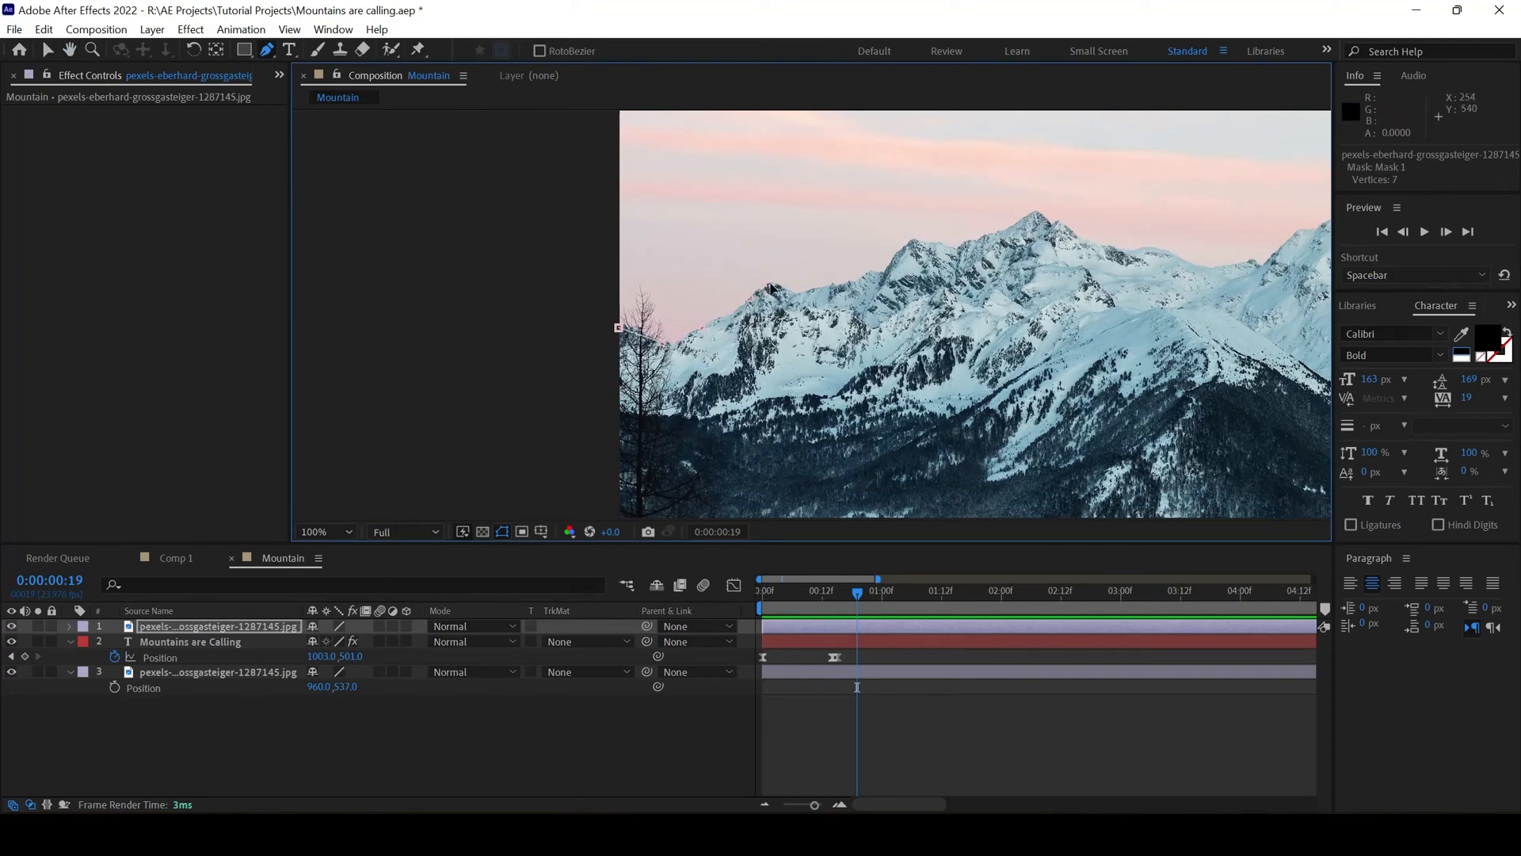
{"action": "left_click", "coordinate": [809, 293]}
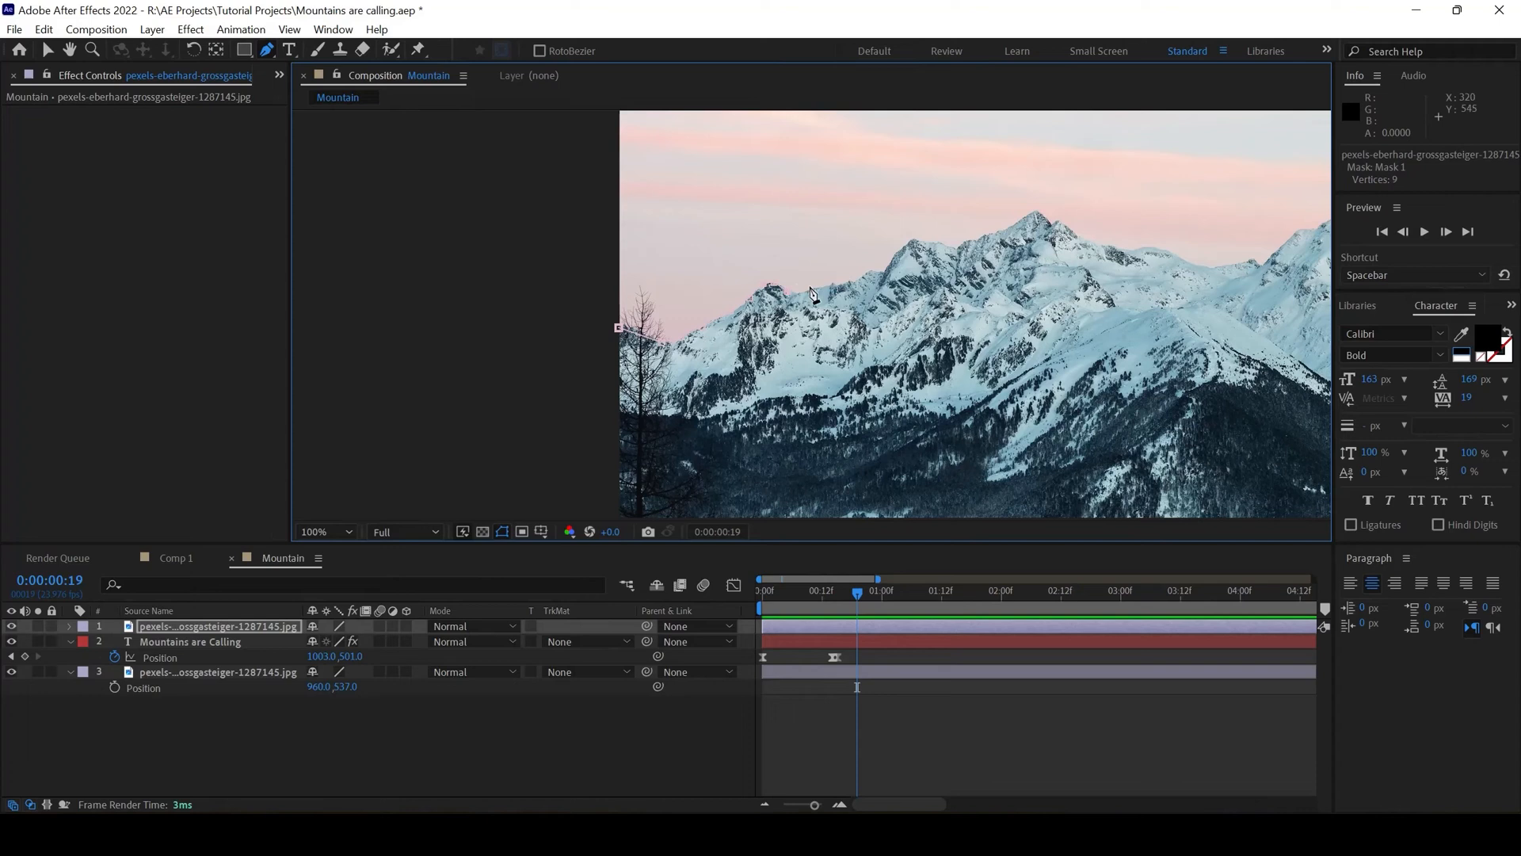
{"action": "left_click", "coordinate": [878, 281]}
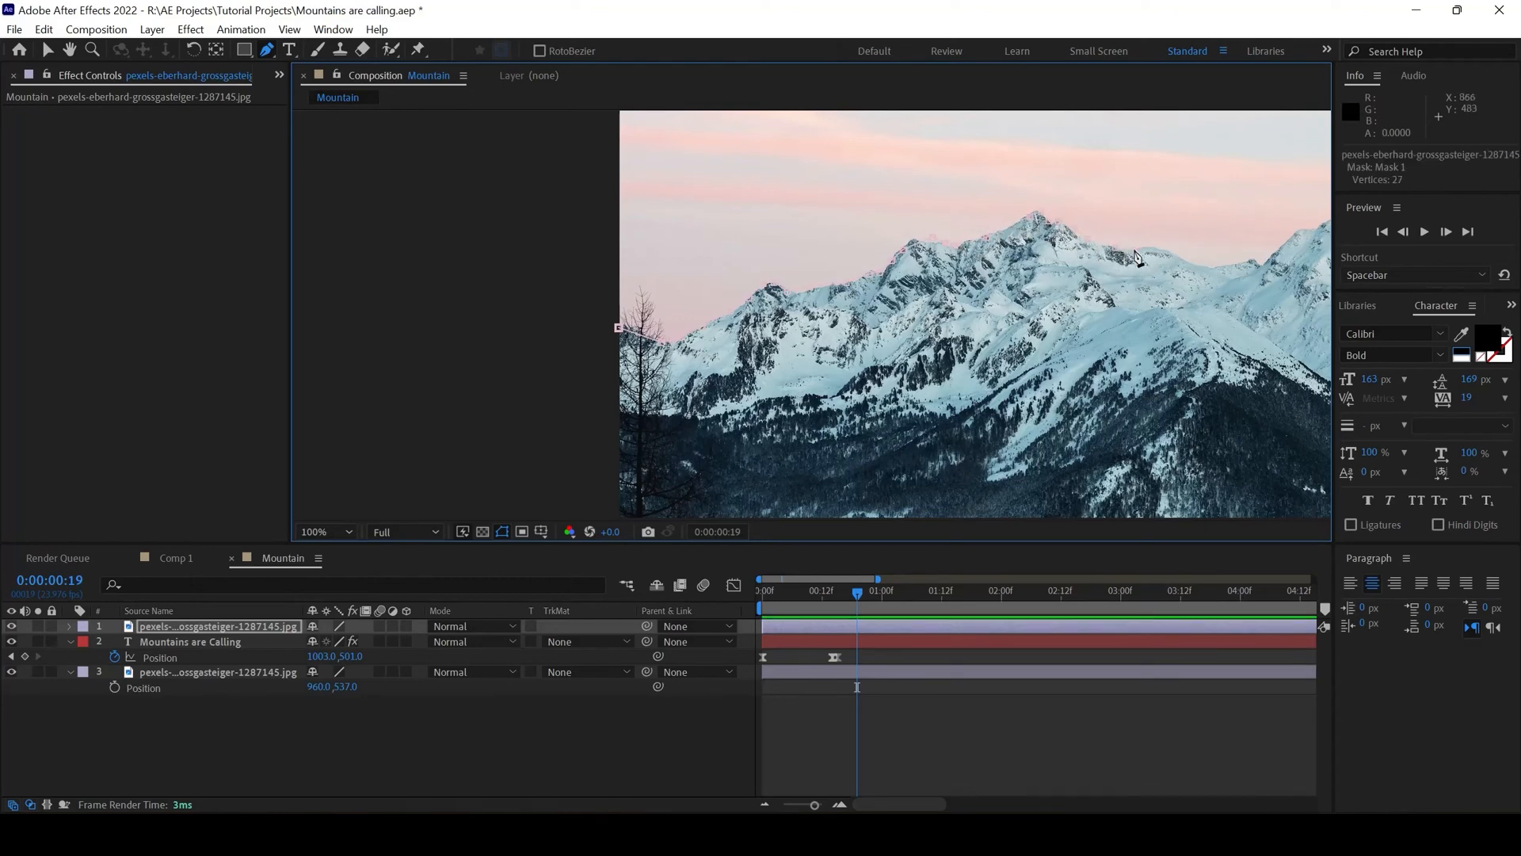
{"action": "left_click", "coordinate": [348, 531]}
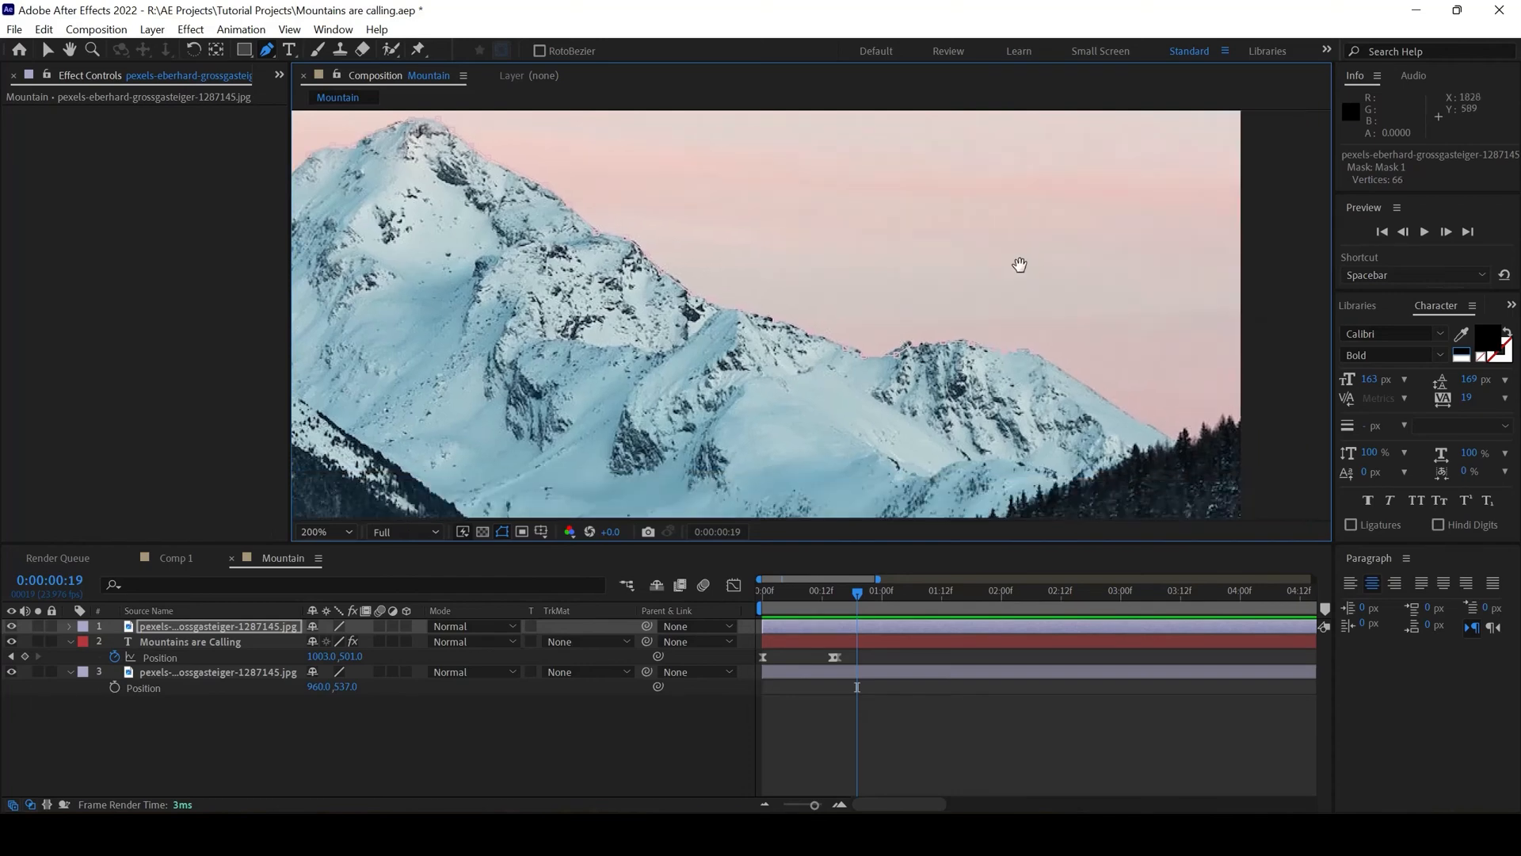
{"action": "left_click", "coordinate": [323, 531]}
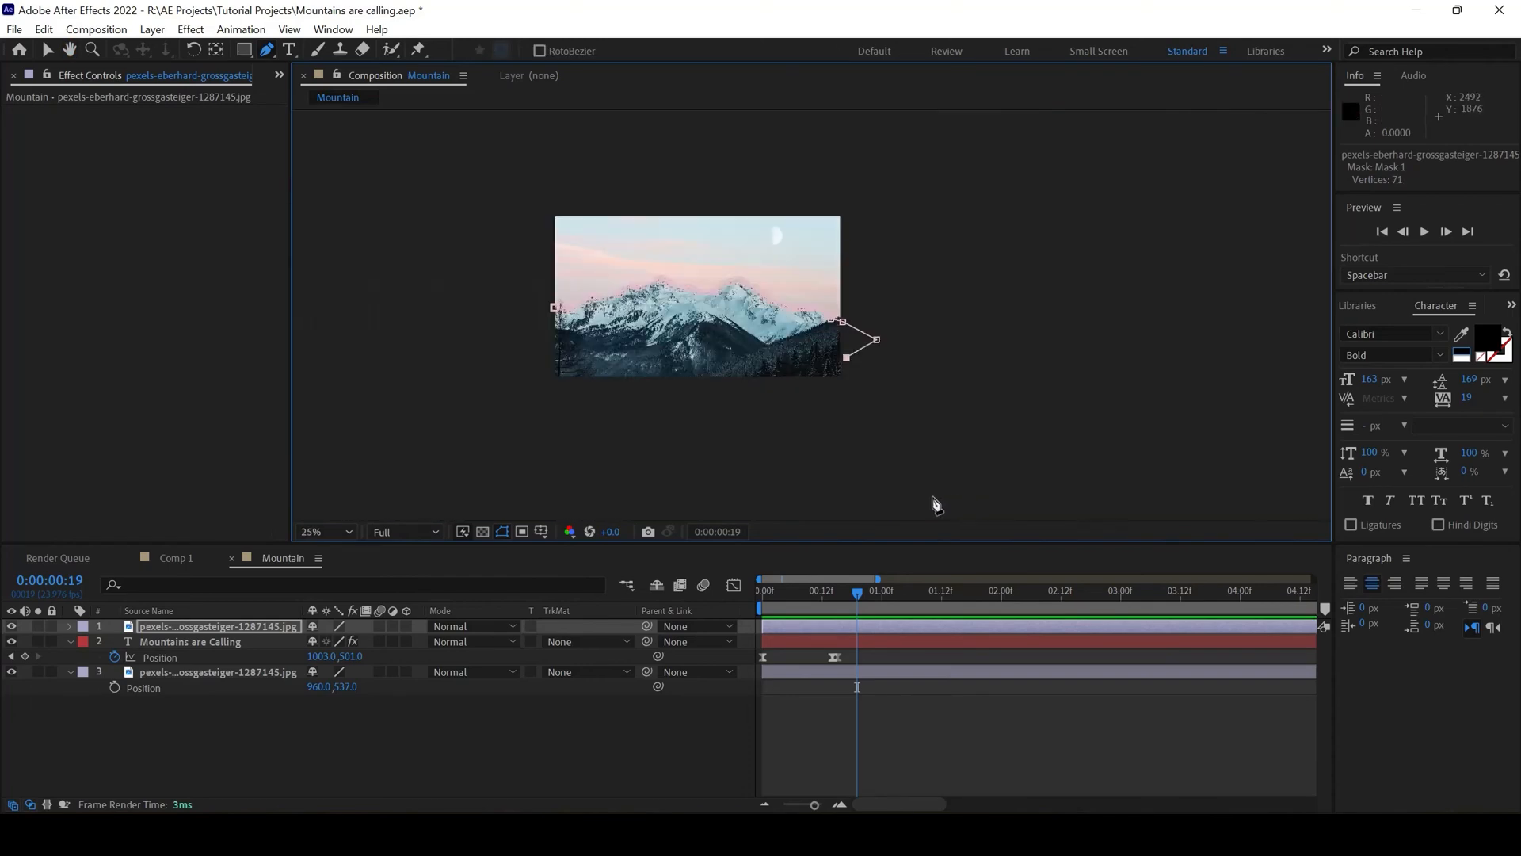
{"action": "left_click", "coordinate": [346, 531]}
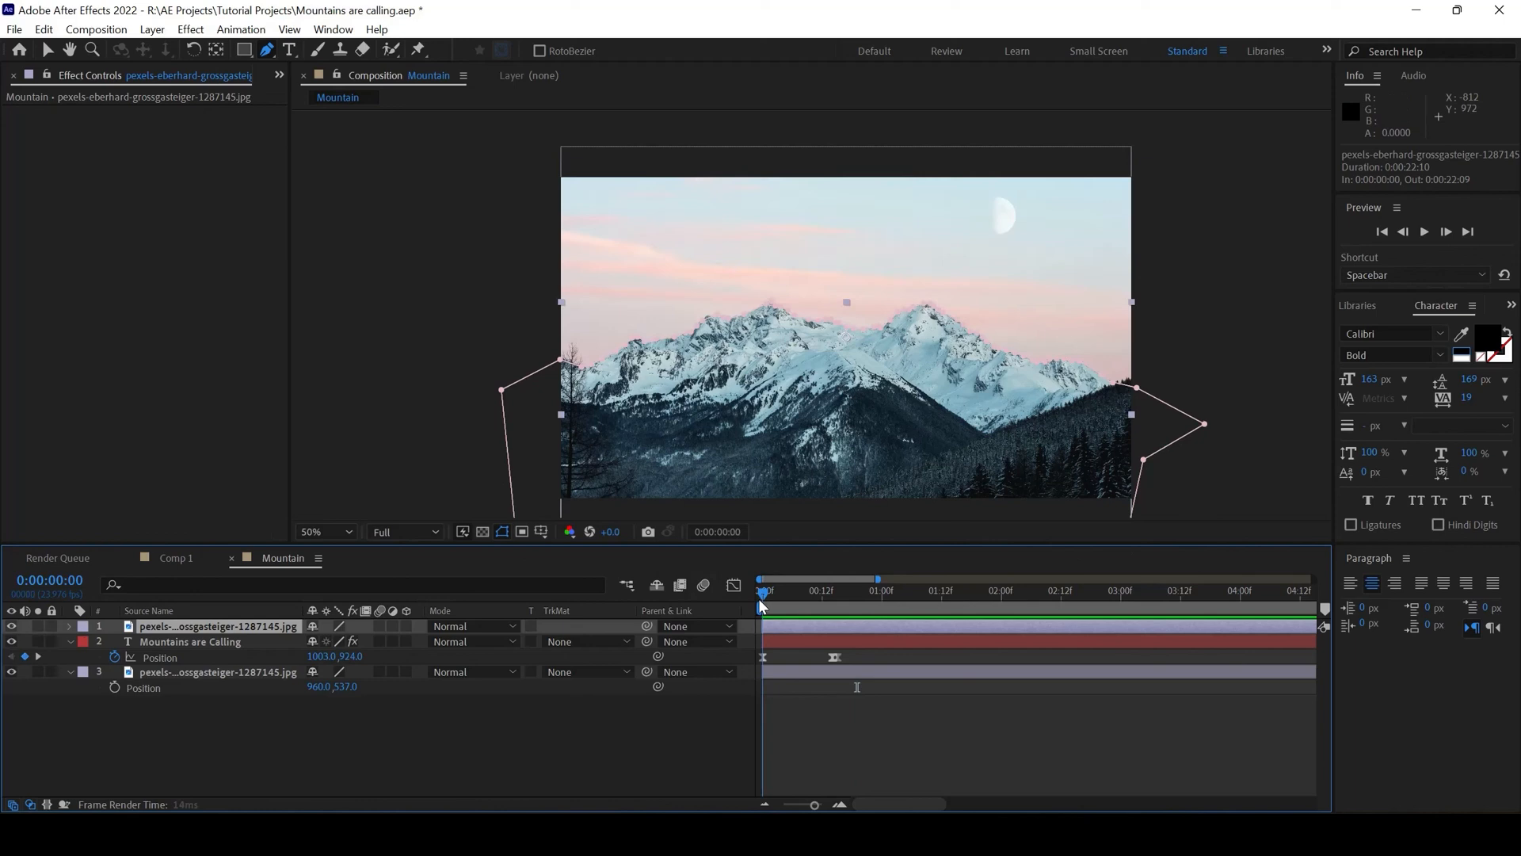
- Preview the animation twice, returning the playhead to the start in between
{"action": "key", "text": "space"}
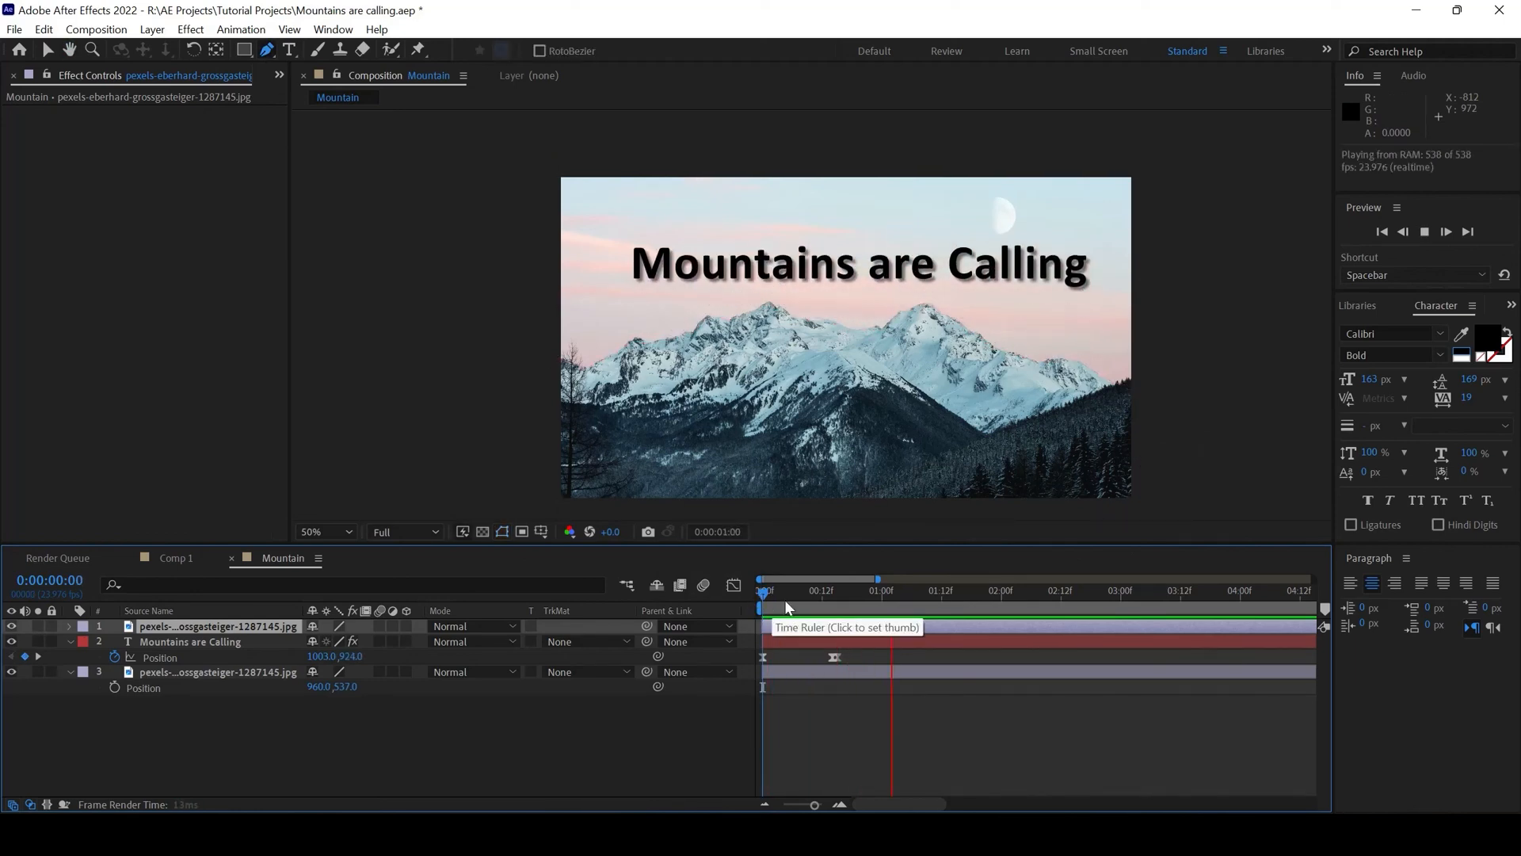
{"action": "left_click", "coordinate": [763, 589]}
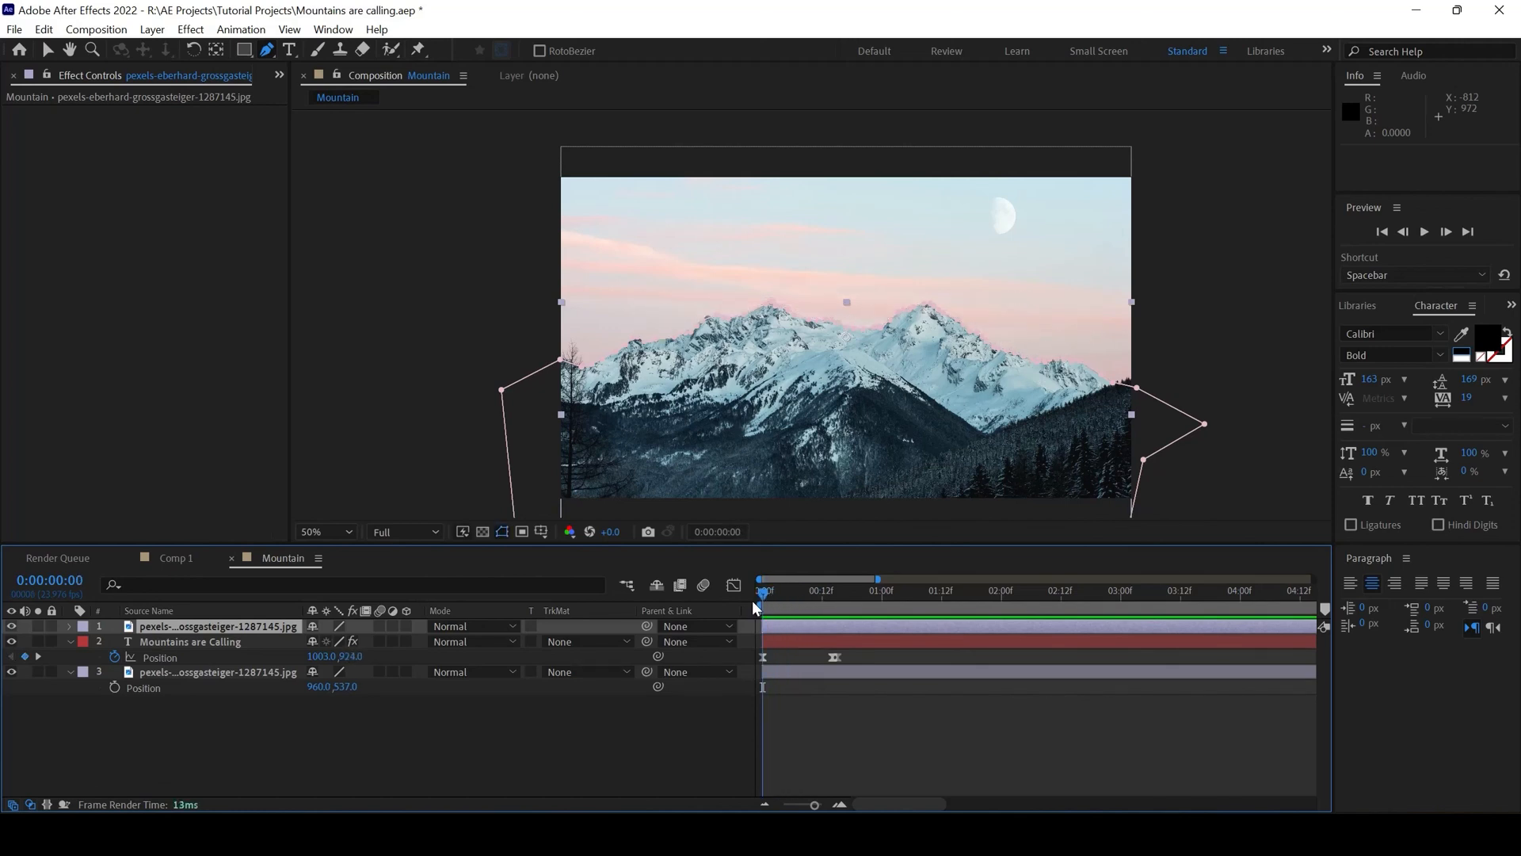
{"action": "left_click", "coordinate": [922, 590]}
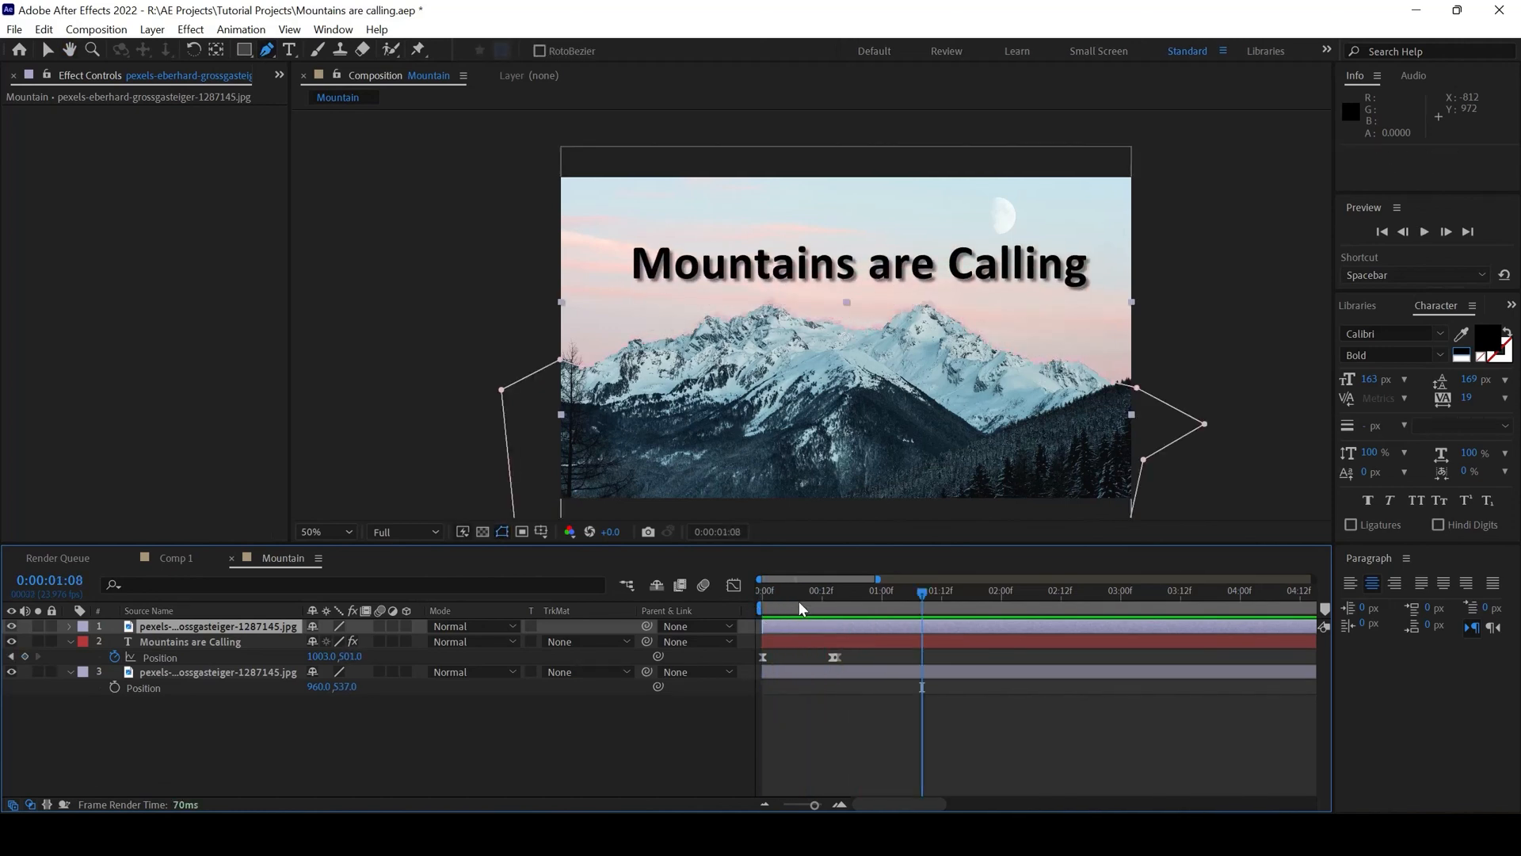
{"action": "key", "text": "space"}
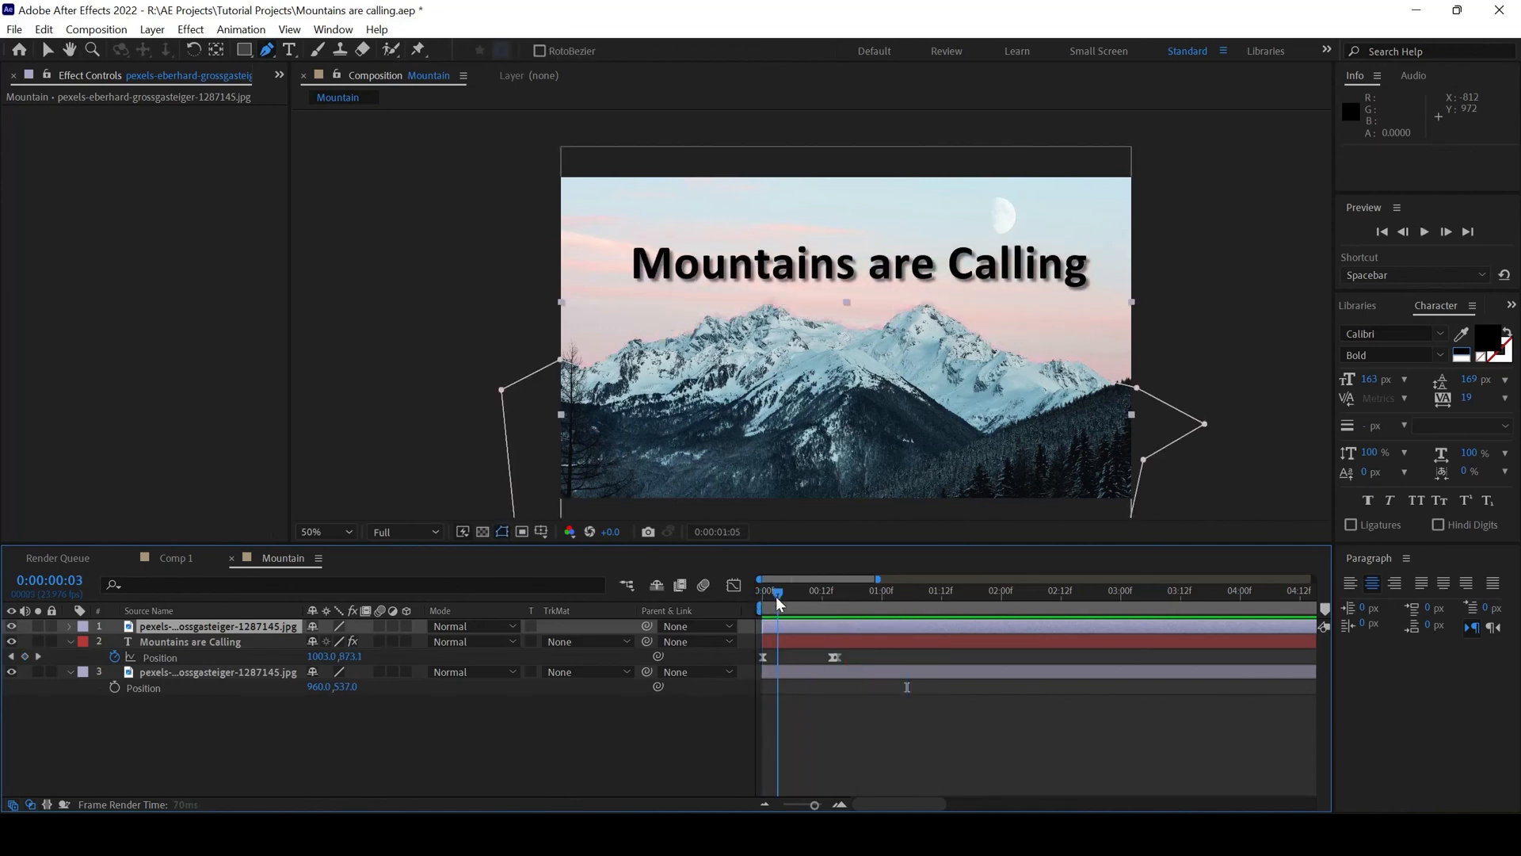
{"action": "key", "text": "space"}
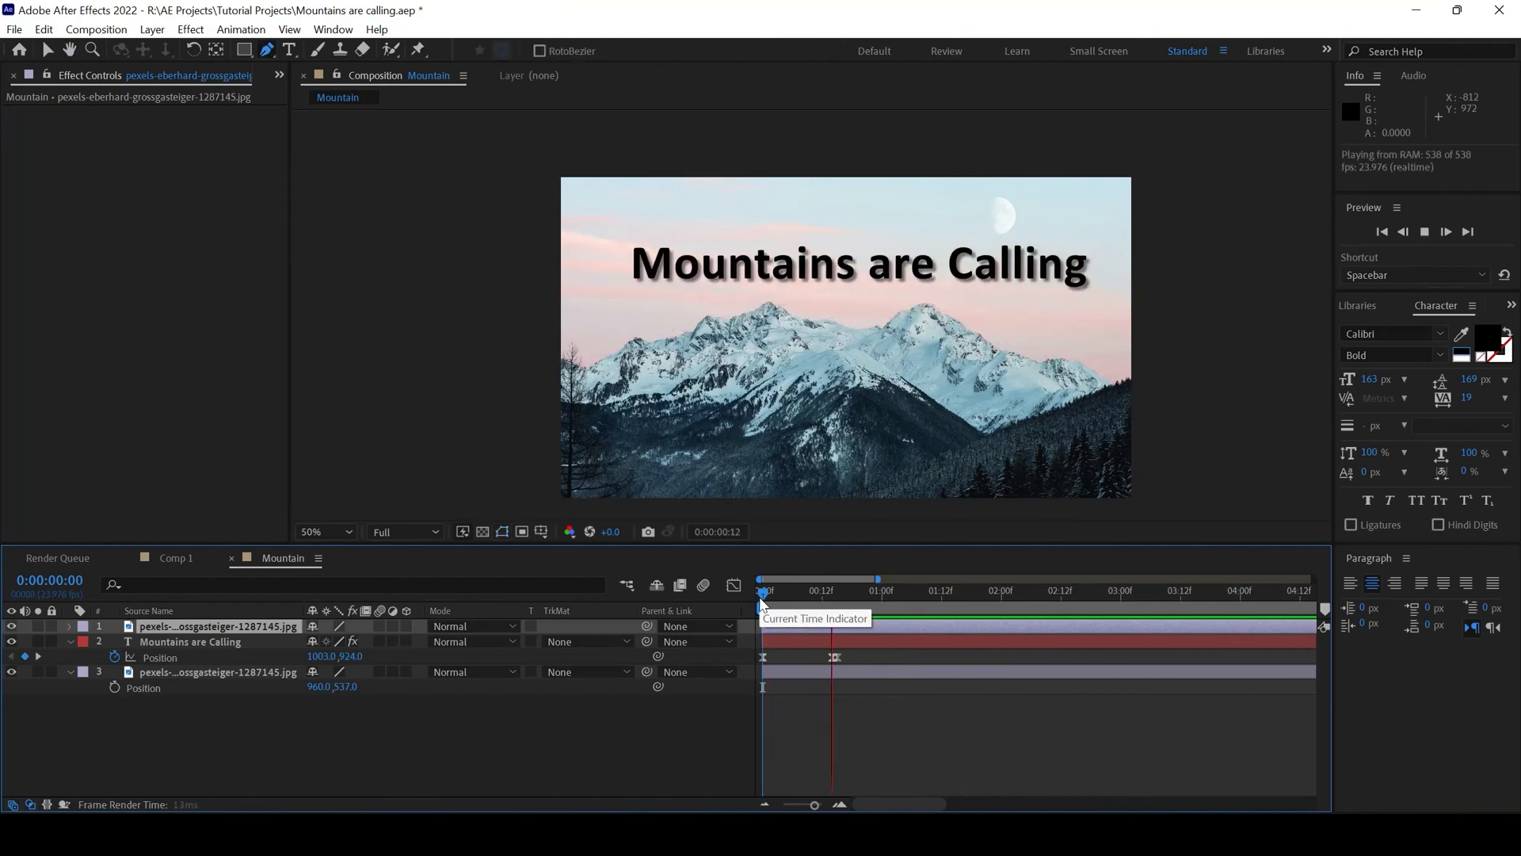
{"action": "left_click", "coordinate": [986, 590]}
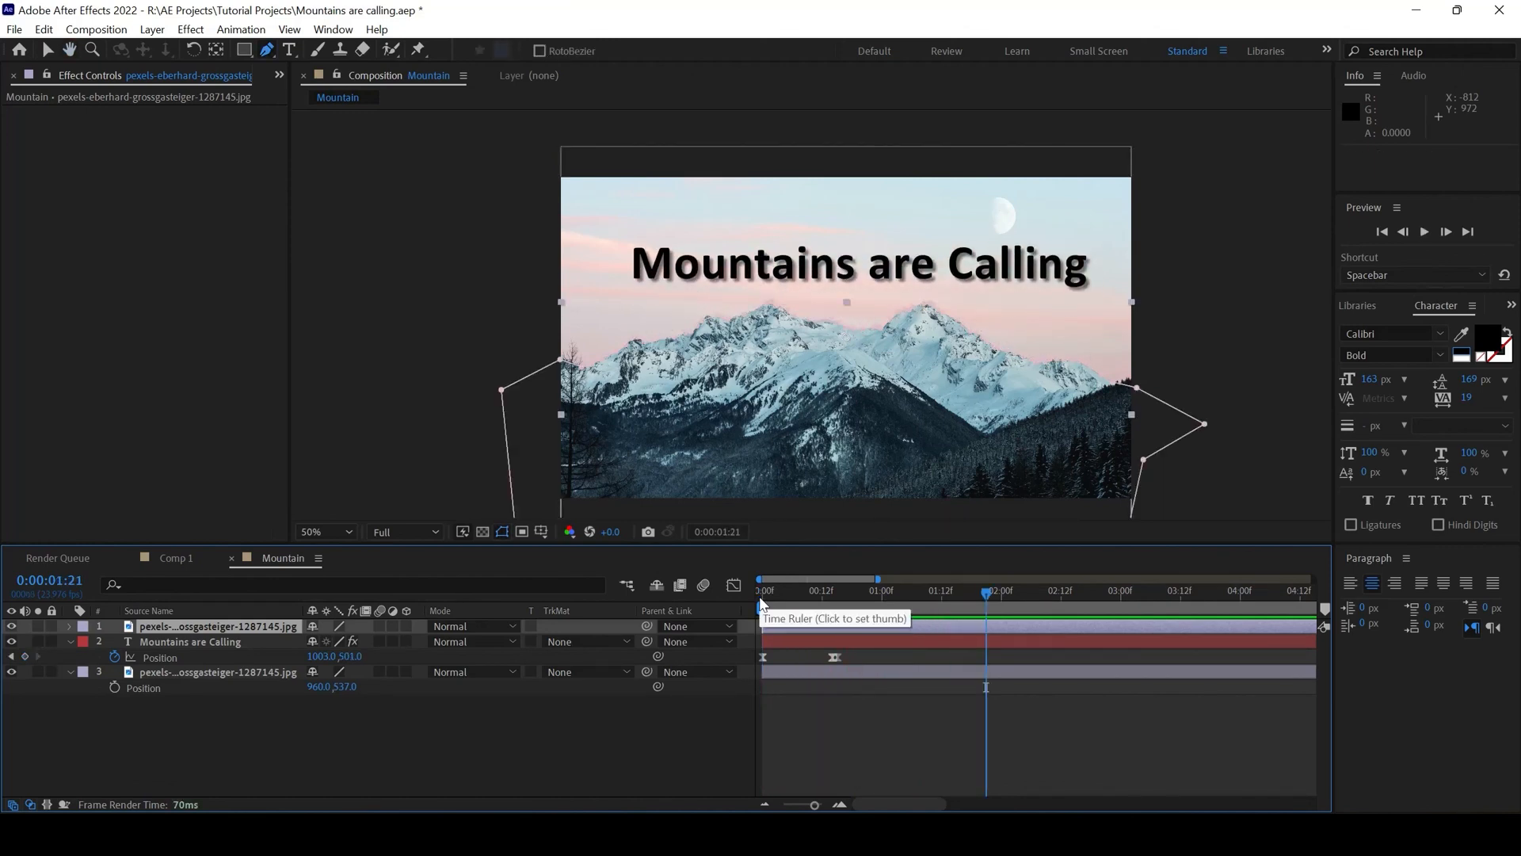